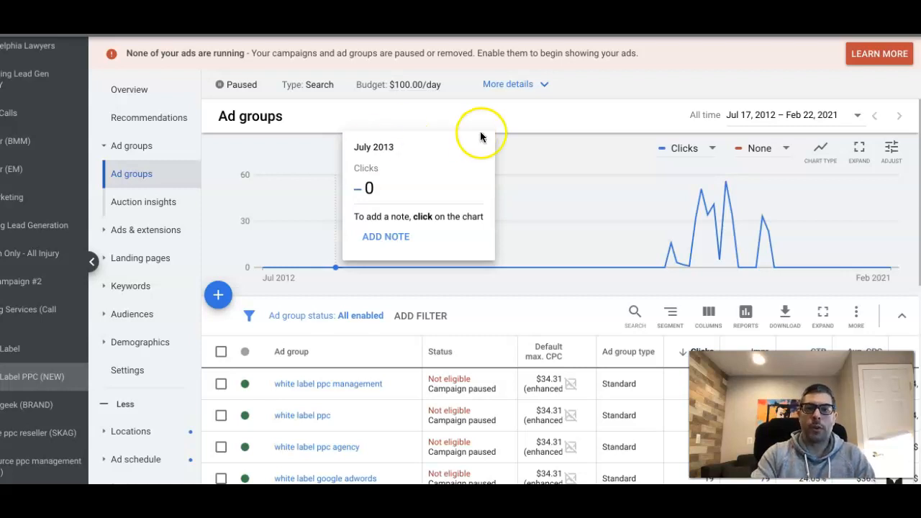
mouse_move(445, 377)
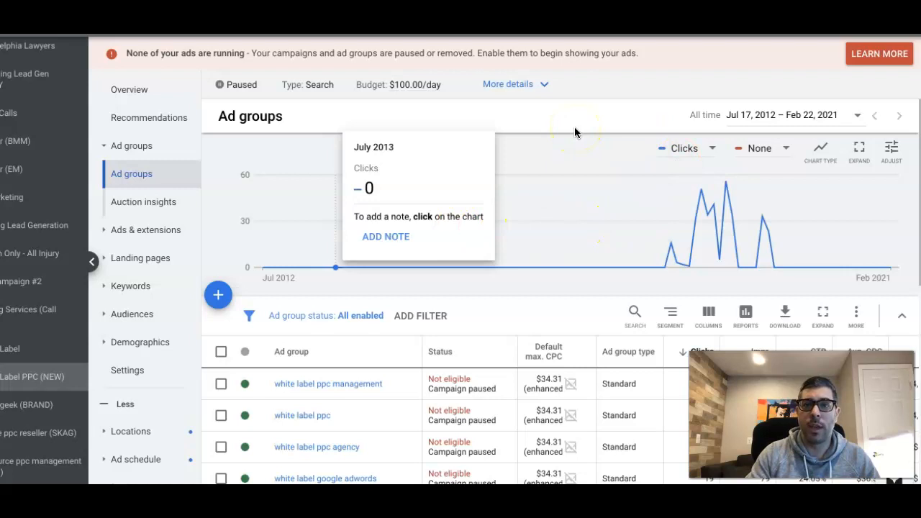
mouse_move(612, 86)
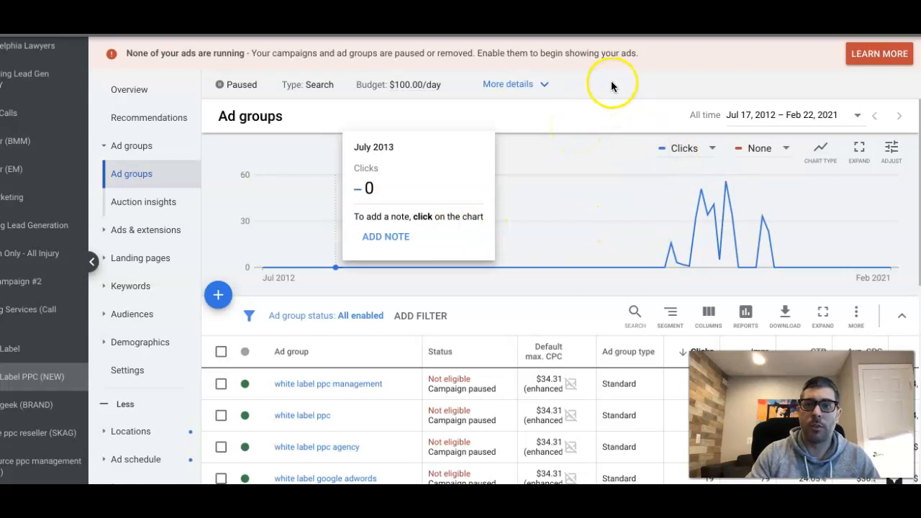
mouse_move(611, 85)
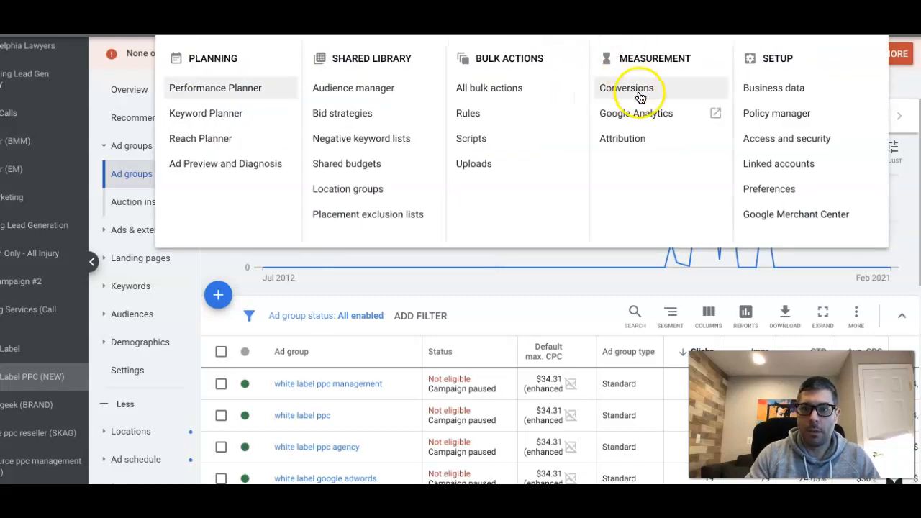
Step: Start a new Phone calls conversion action tracking calls from call extensions or call-only ads
left_click(629, 88)
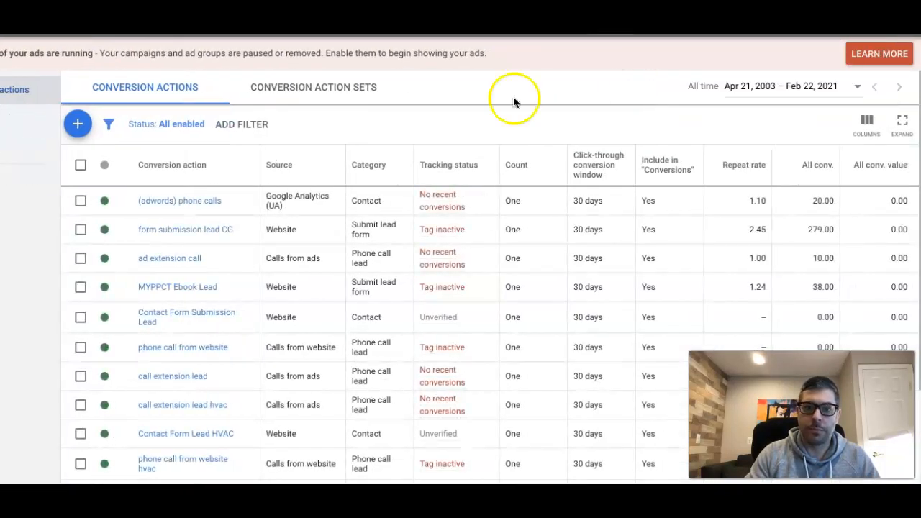
left_click(78, 124)
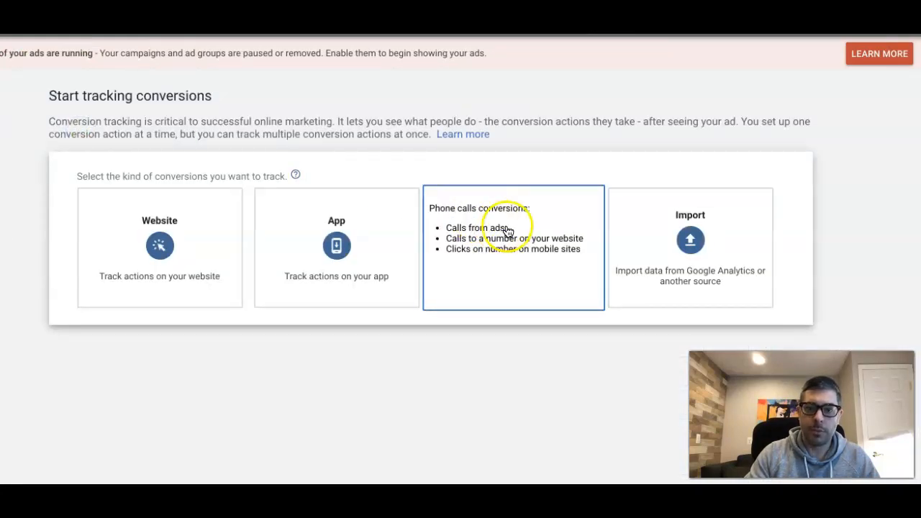
left_click(516, 227)
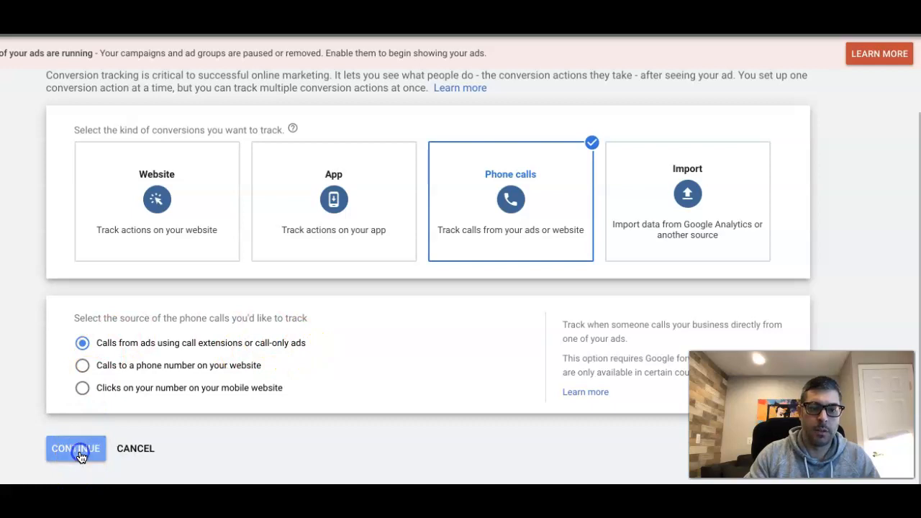
Step: Create 'call only LEAD' with no value, one count per interaction, and 1-second call length
left_click(75, 448)
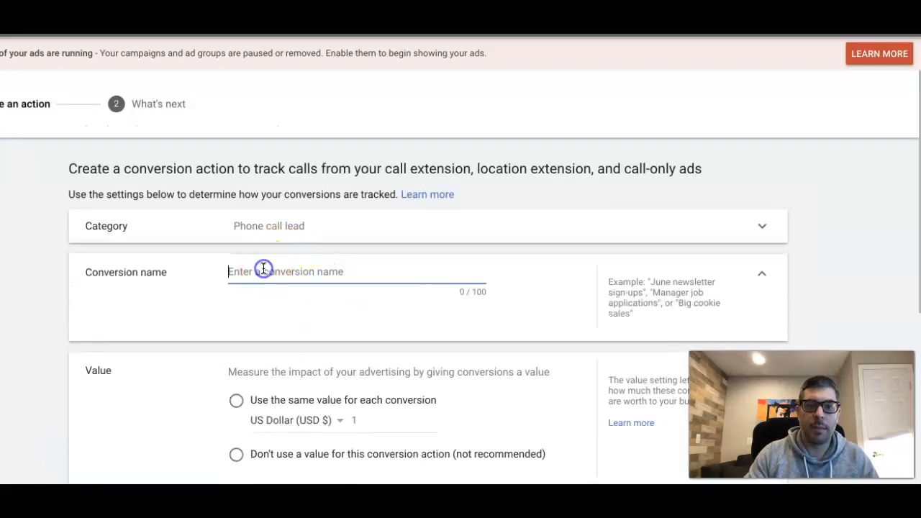
type("call")
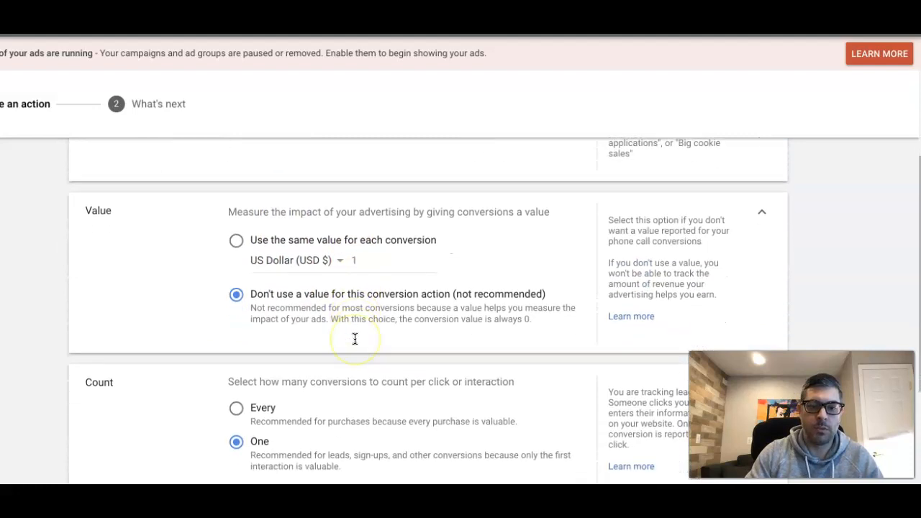
scroll("down", 3)
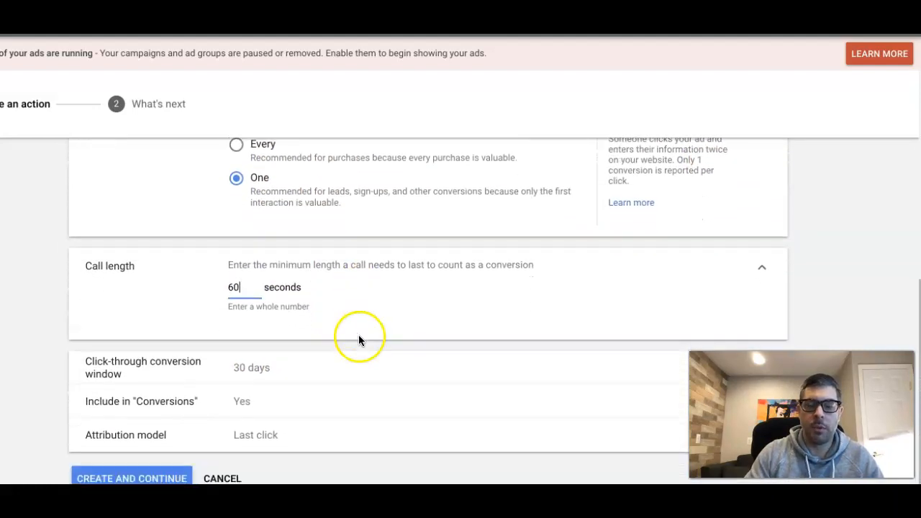
scroll("down", 3)
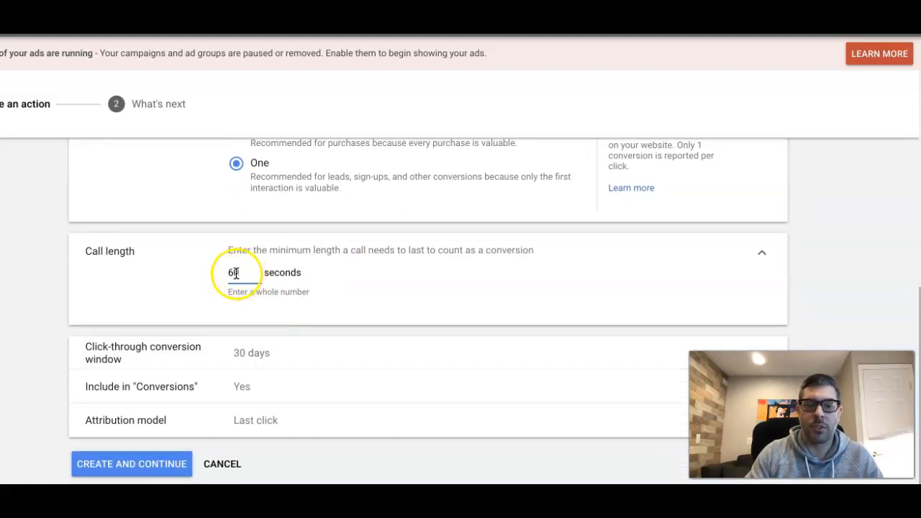
type("0")
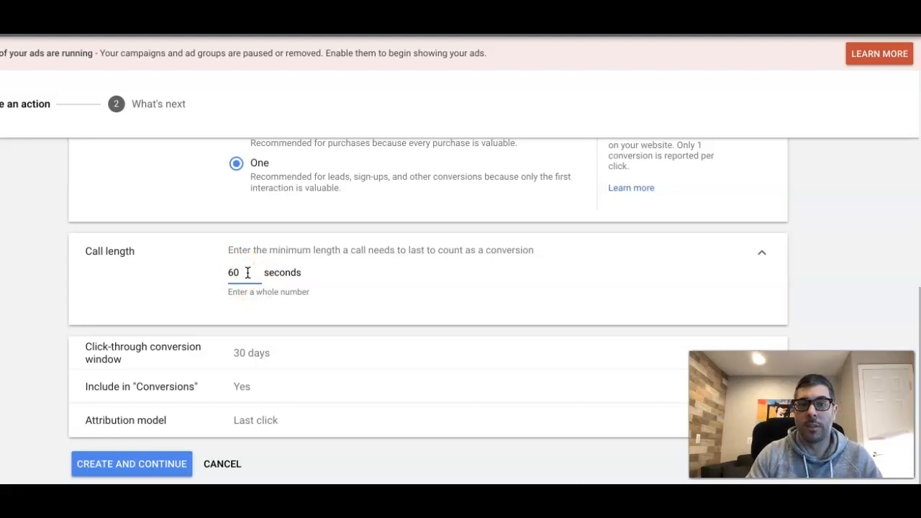
double_click(233, 273)
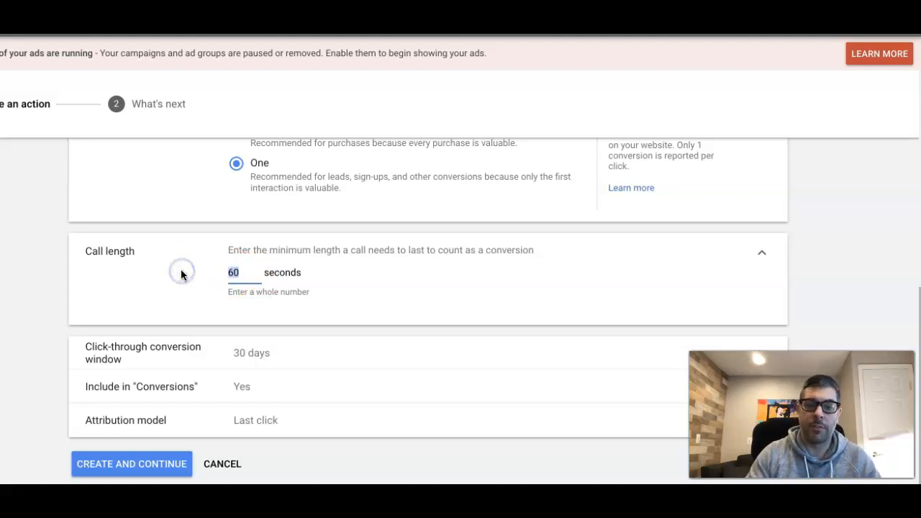
type("1")
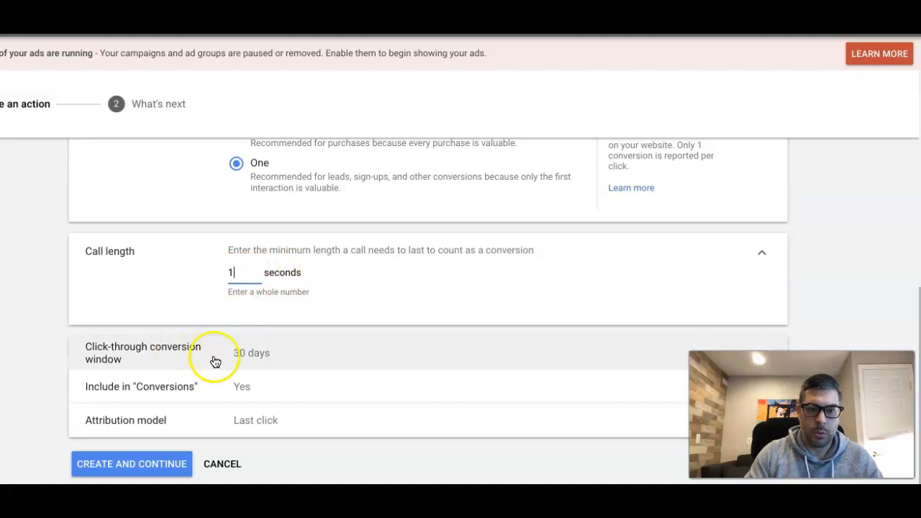
mouse_move(226, 400)
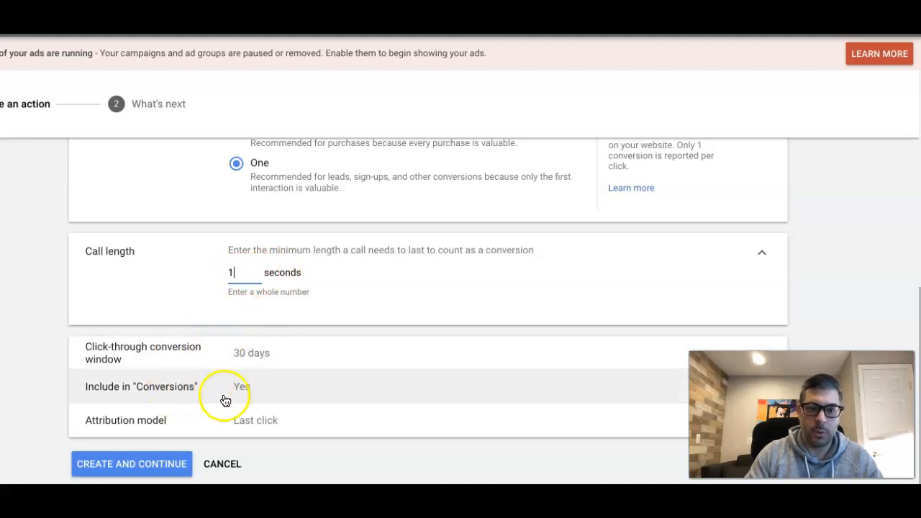
mouse_move(167, 429)
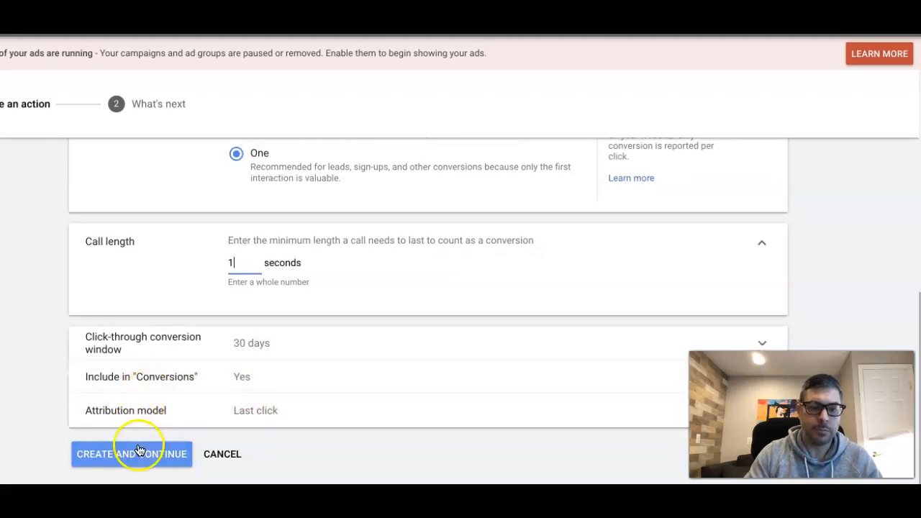
left_click(132, 455)
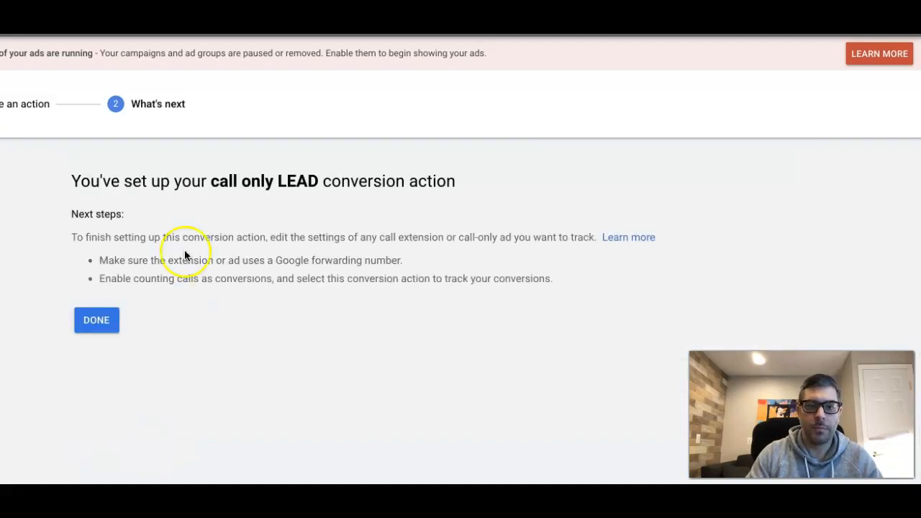
Step: Navigate through the campaign's ad groups to the ads table of 'white label ppc'
left_click(96, 320)
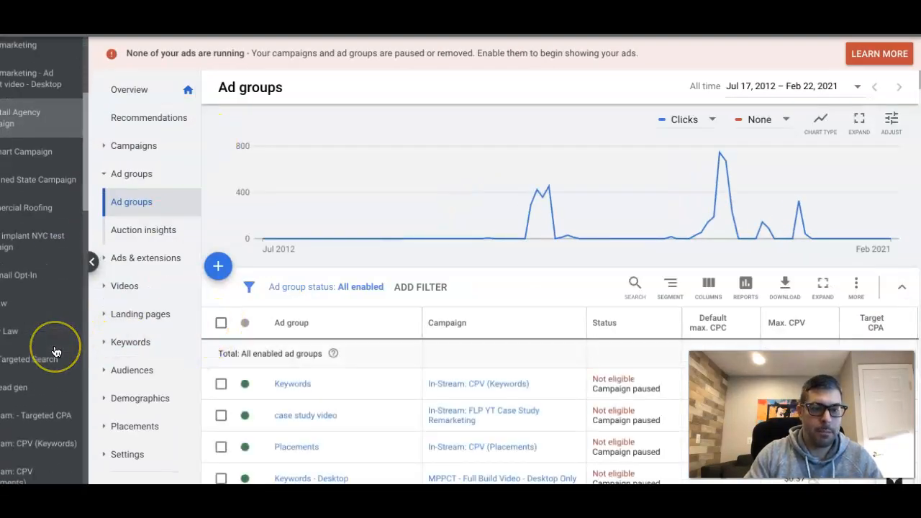
scroll("down", 3)
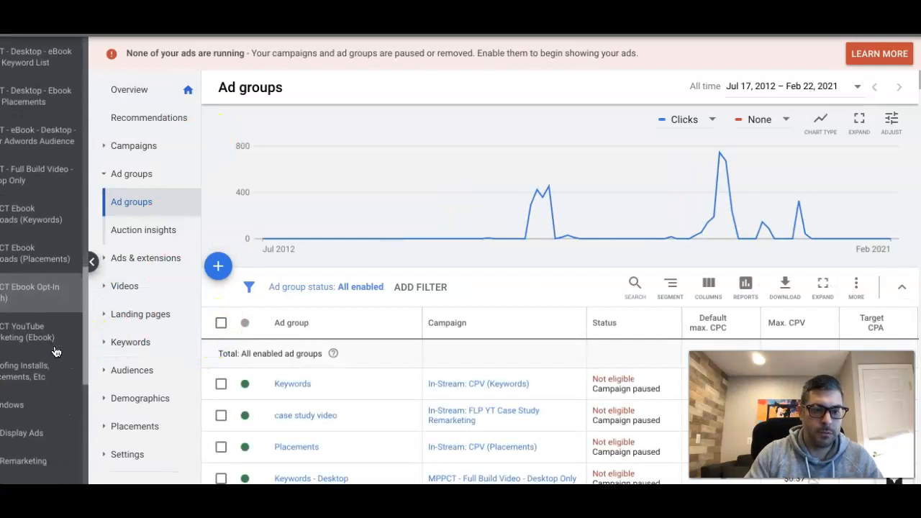
scroll("down", 3)
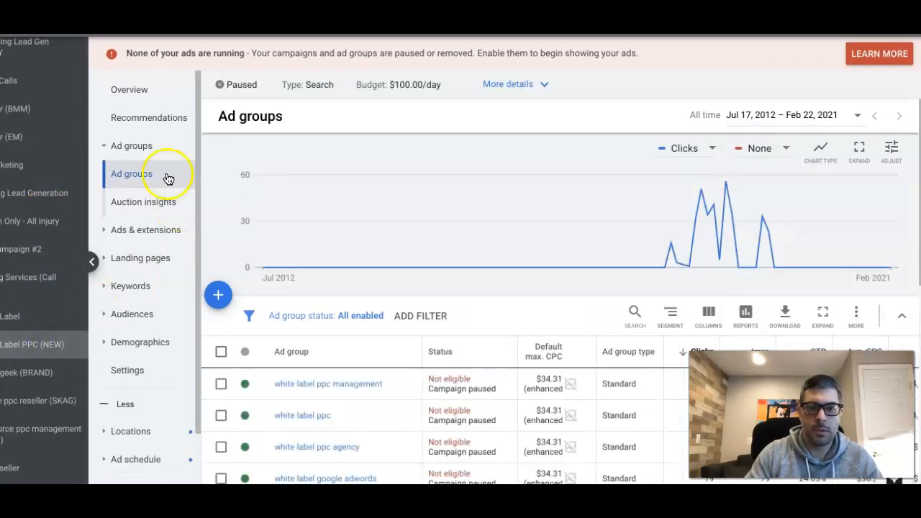
left_click(104, 146)
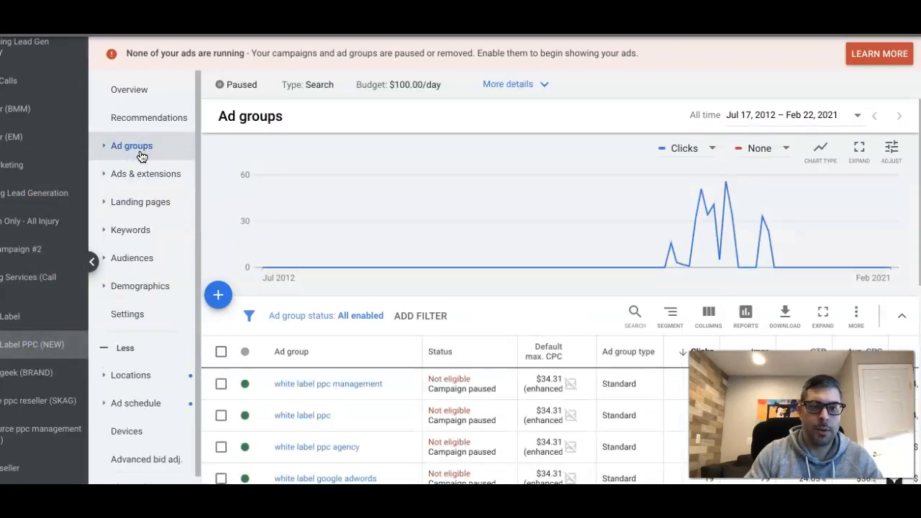
scroll("down", 3)
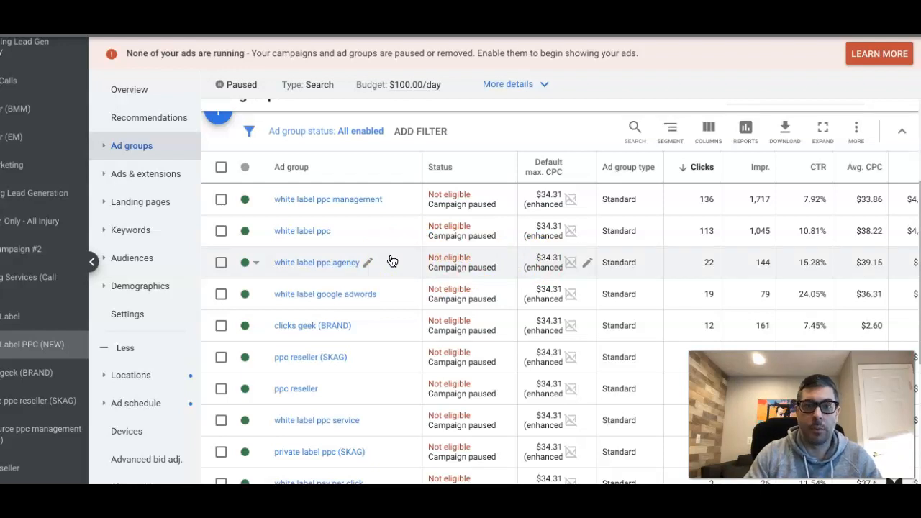
mouse_move(354, 229)
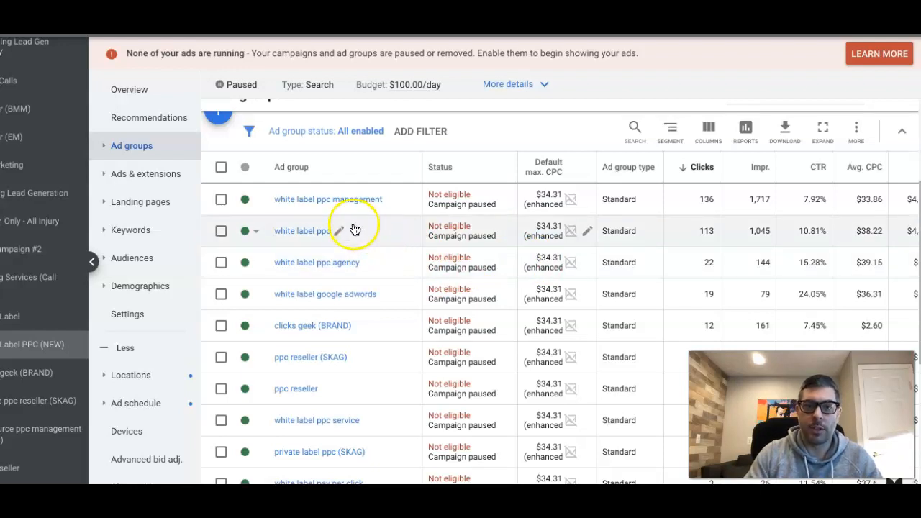
mouse_move(304, 234)
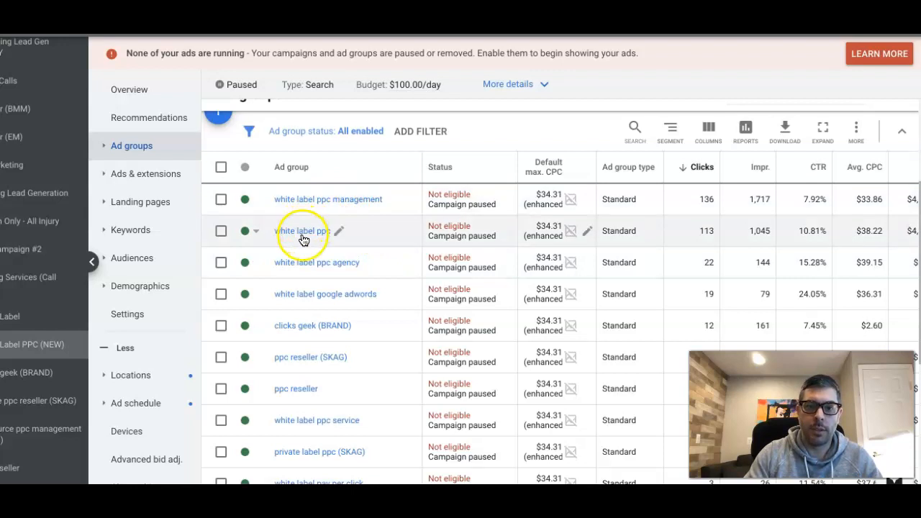
left_click(301, 230)
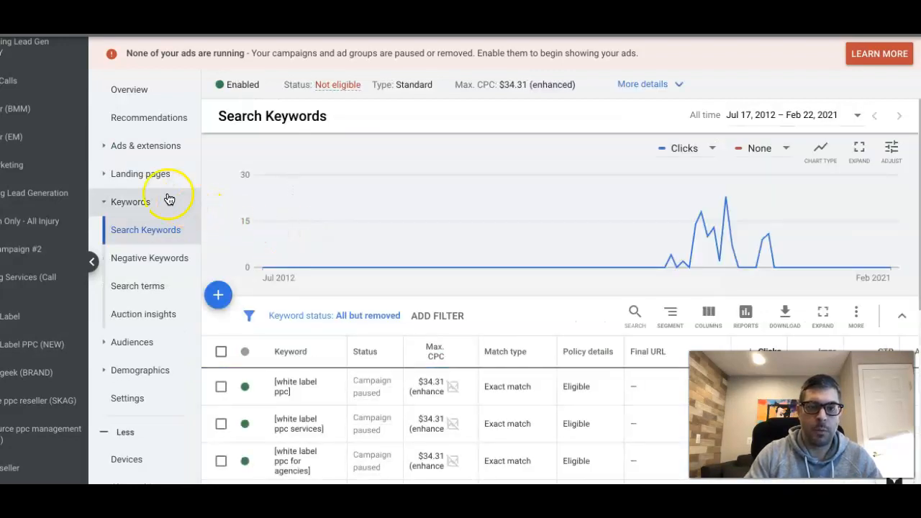
left_click(144, 146)
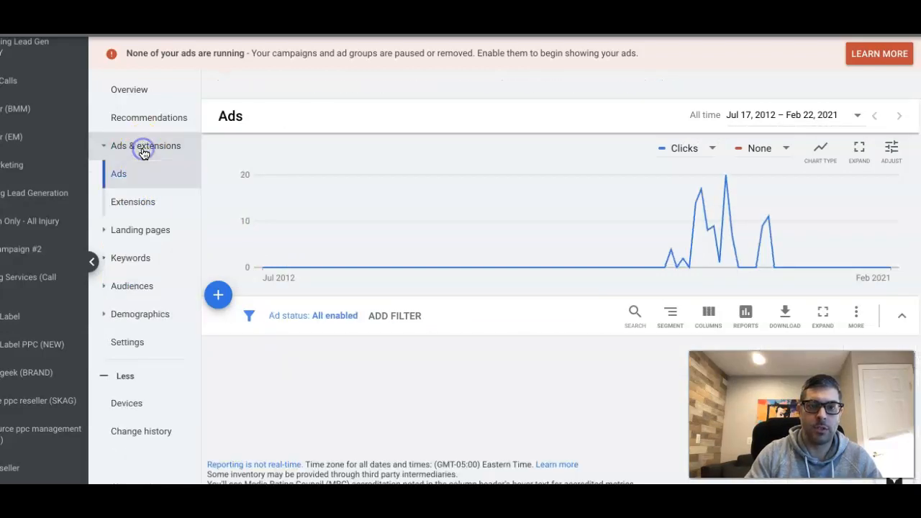
left_click(119, 173)
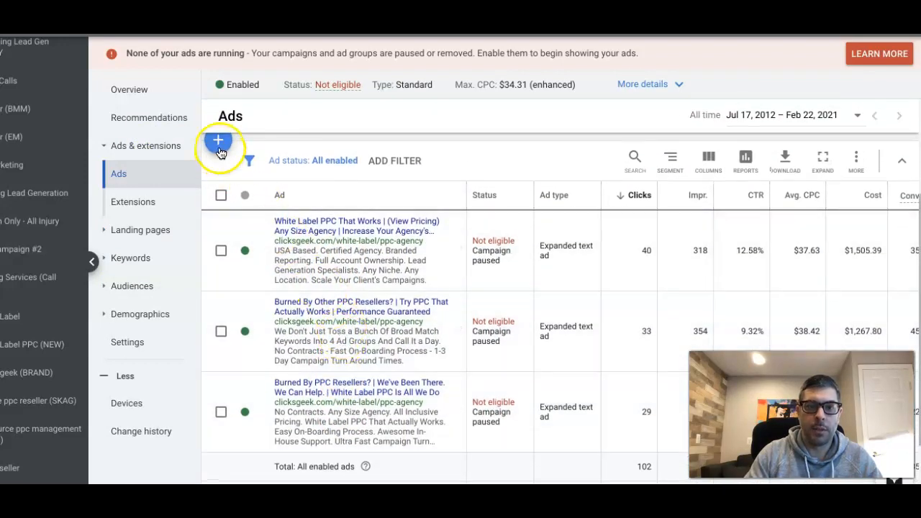
left_click(218, 140)
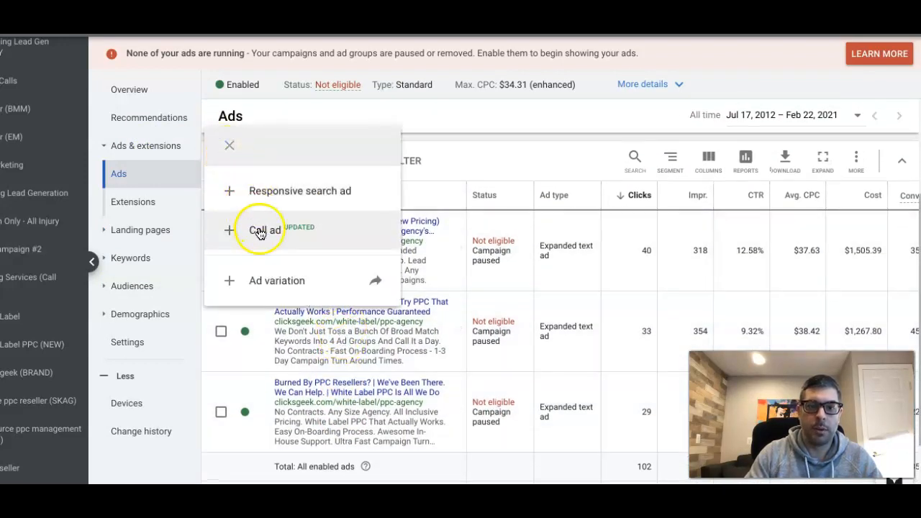
mouse_move(277, 235)
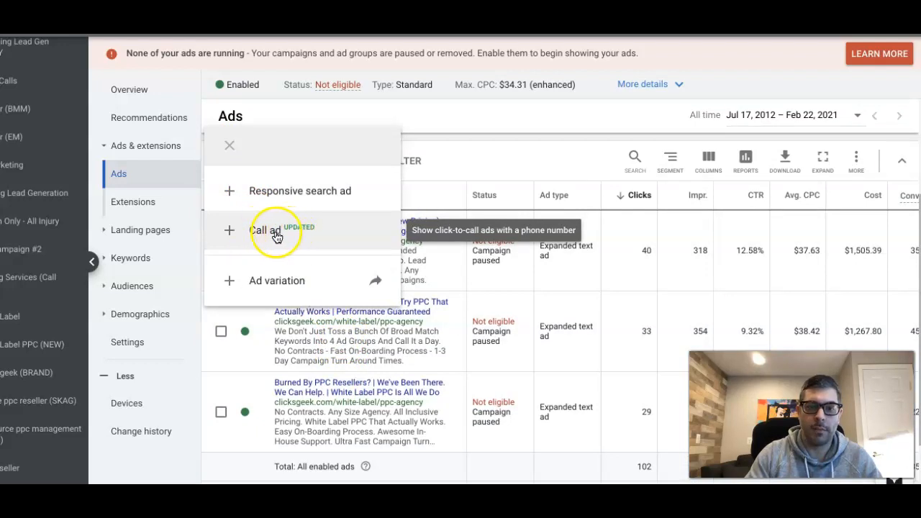
left_click(267, 230)
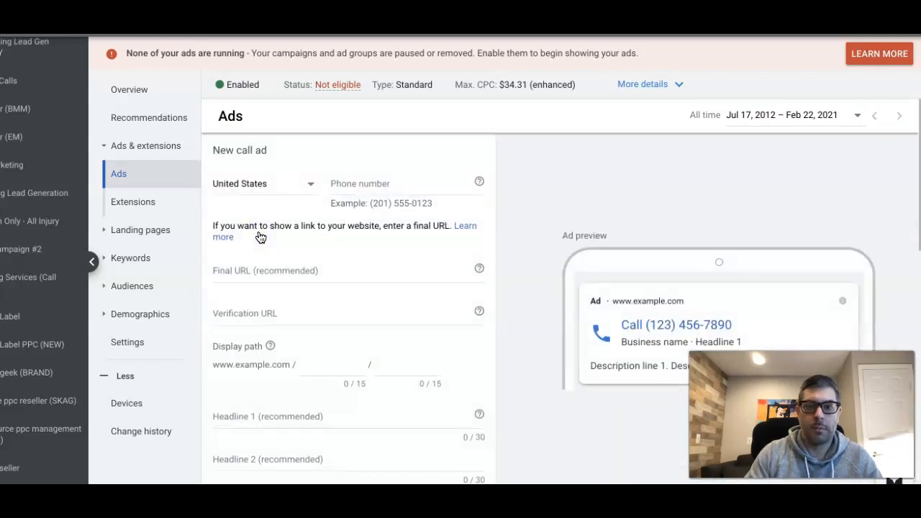
scroll("down", 3)
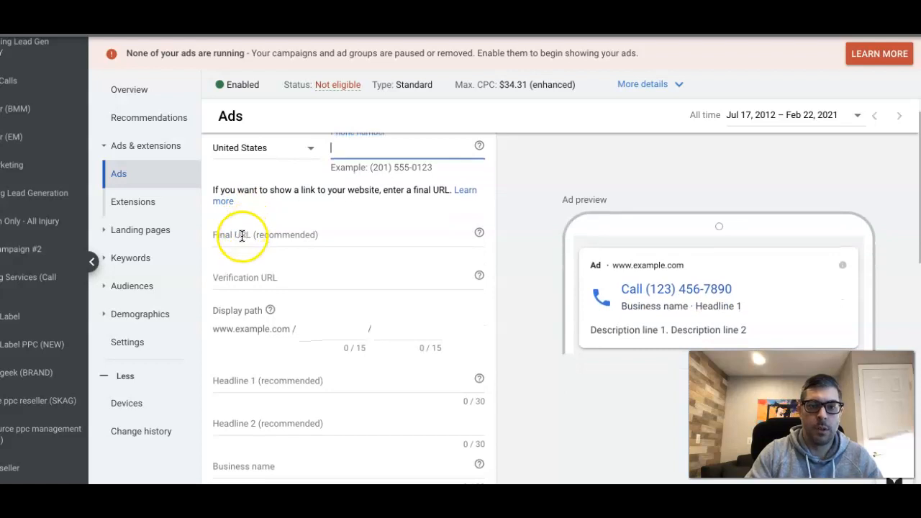
type("click")
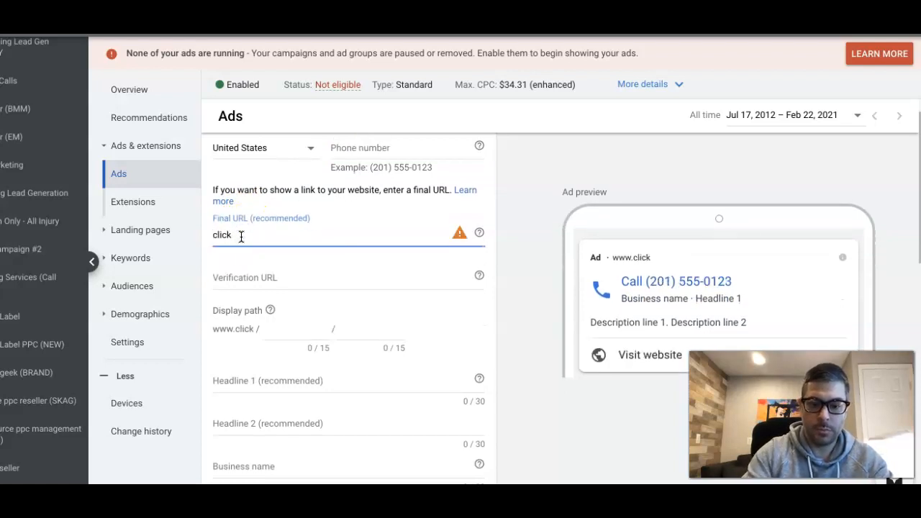
type("geeks")
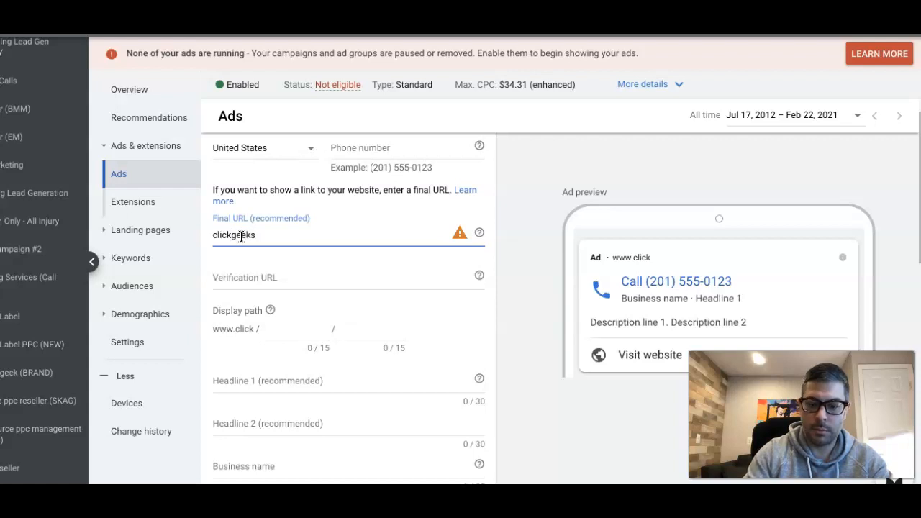
key("Backspace")
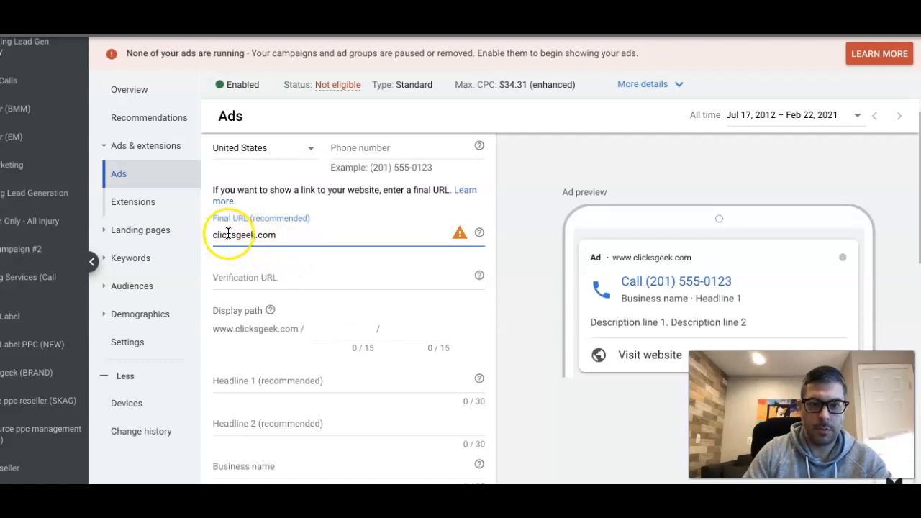
double_click(243, 235)
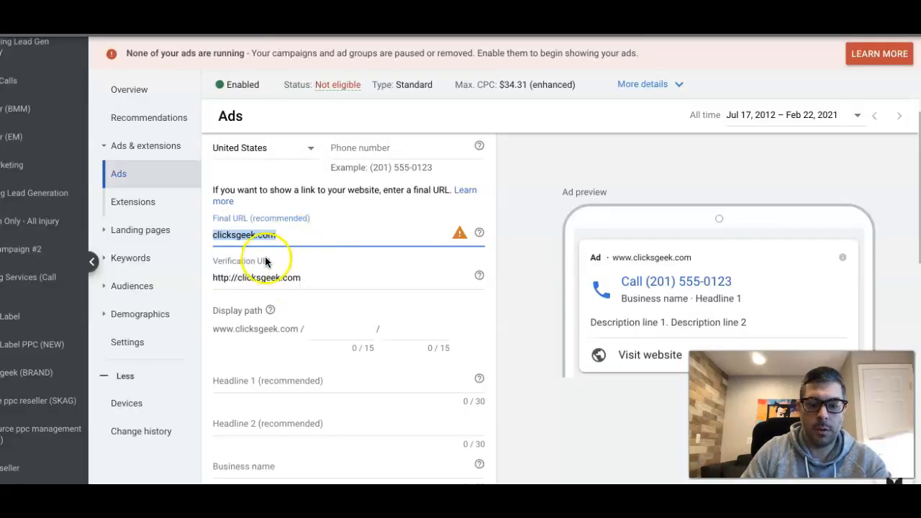
type("https://clicksgeek.com/")
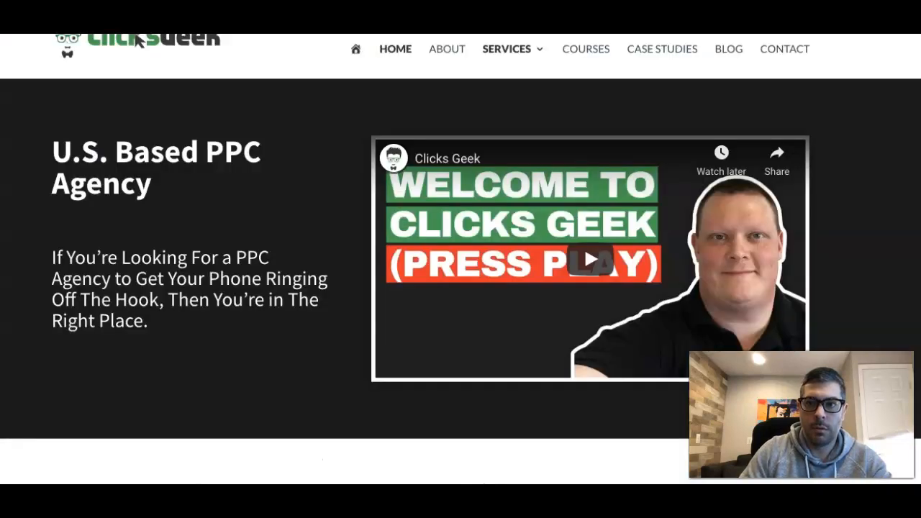
left_click(507, 49)
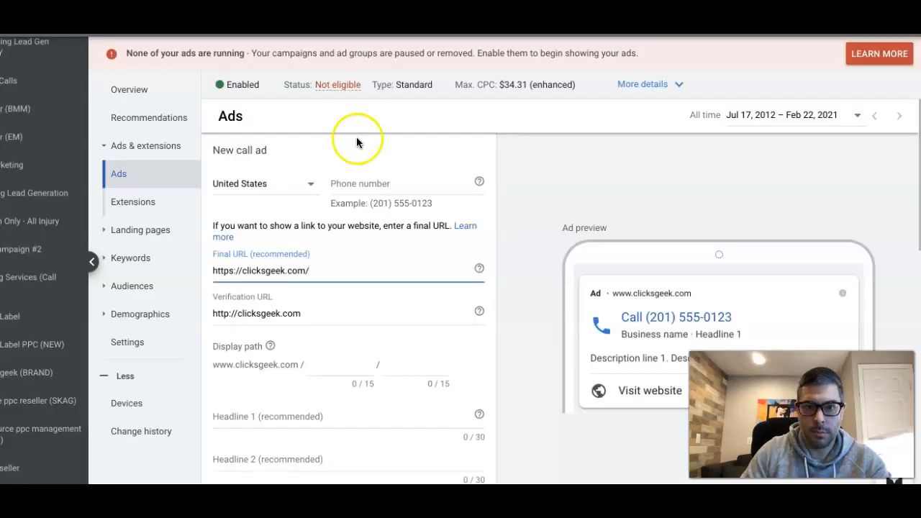
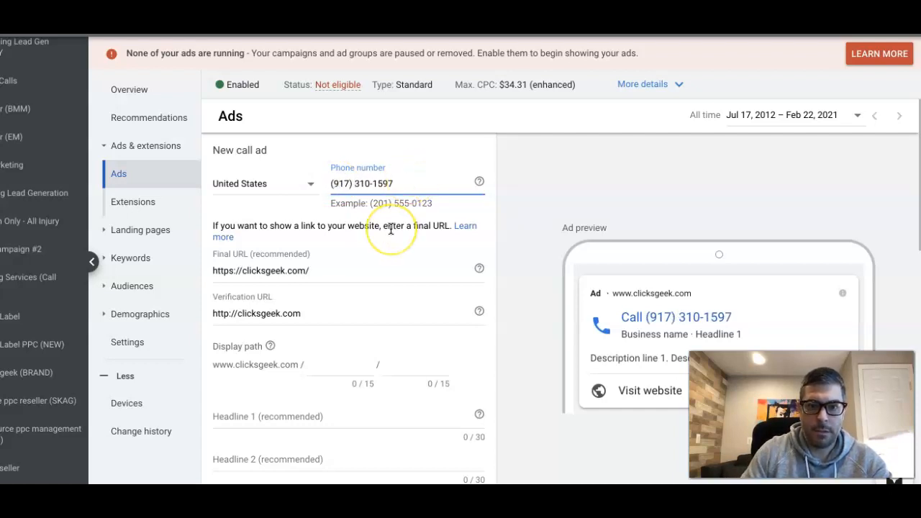
scroll("down", 3)
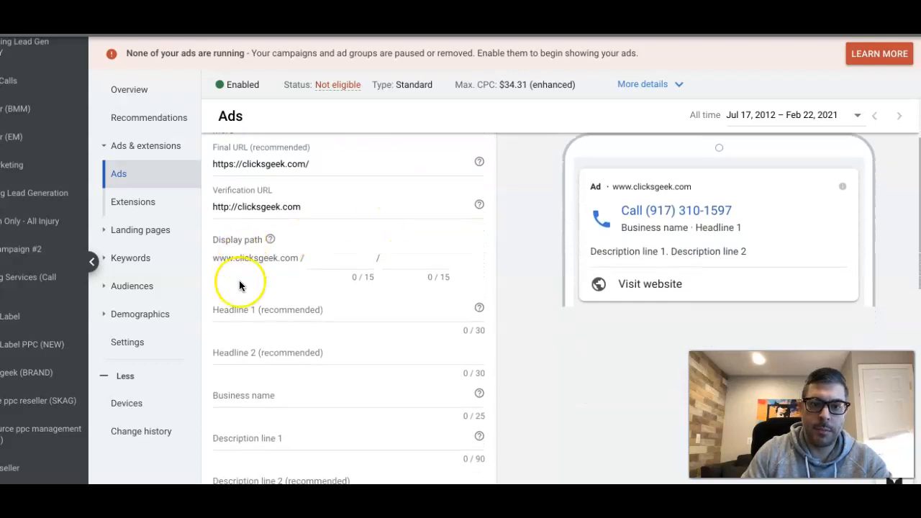
scroll("down", 3)
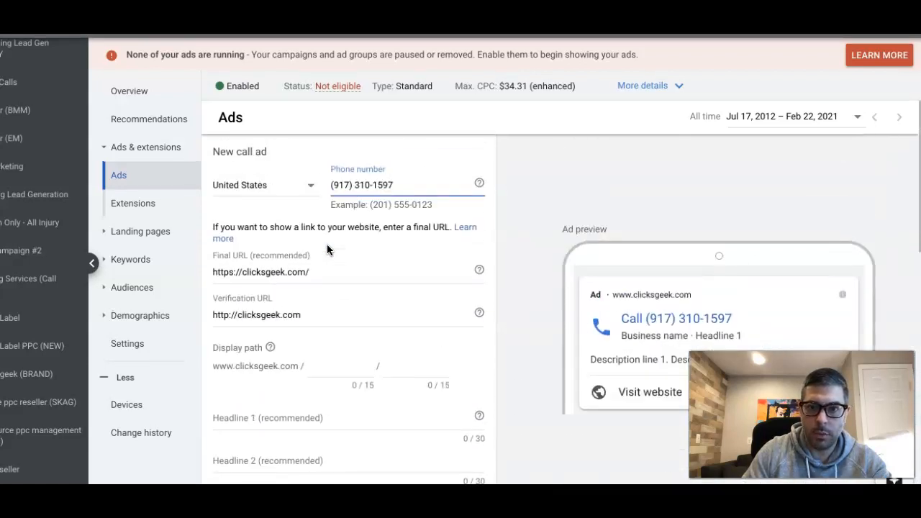
scroll("down", 3)
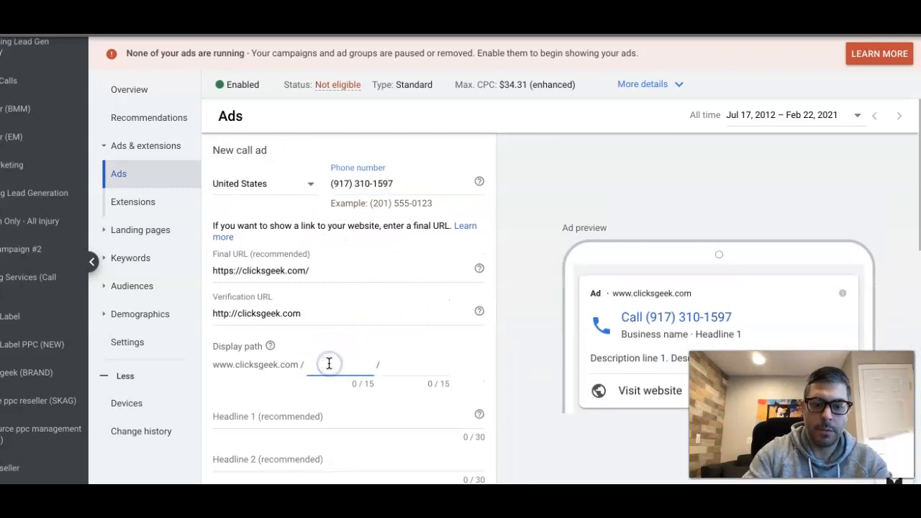
type("white label ppc")
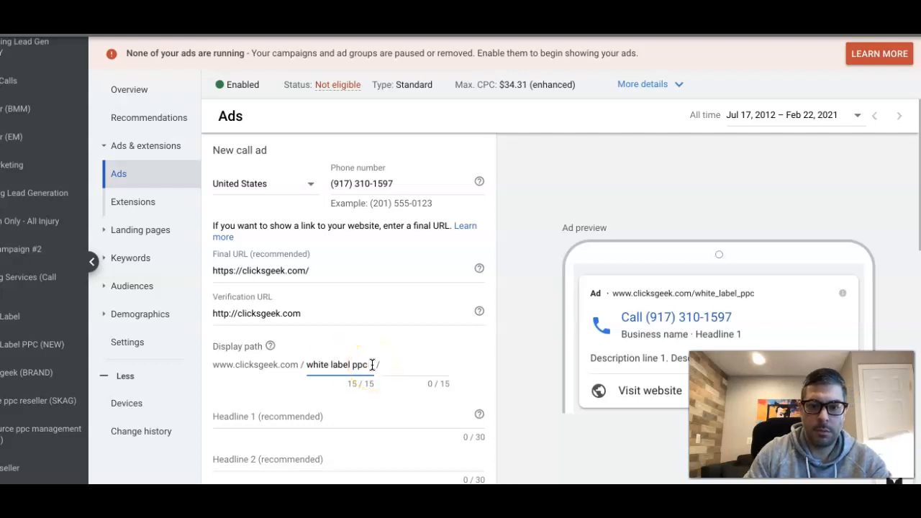
scroll("down", 3)
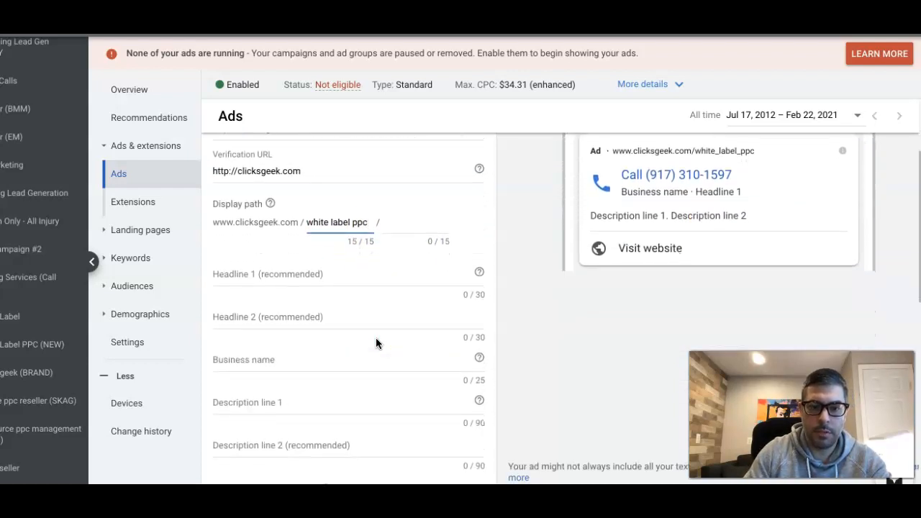
scroll("down", 3)
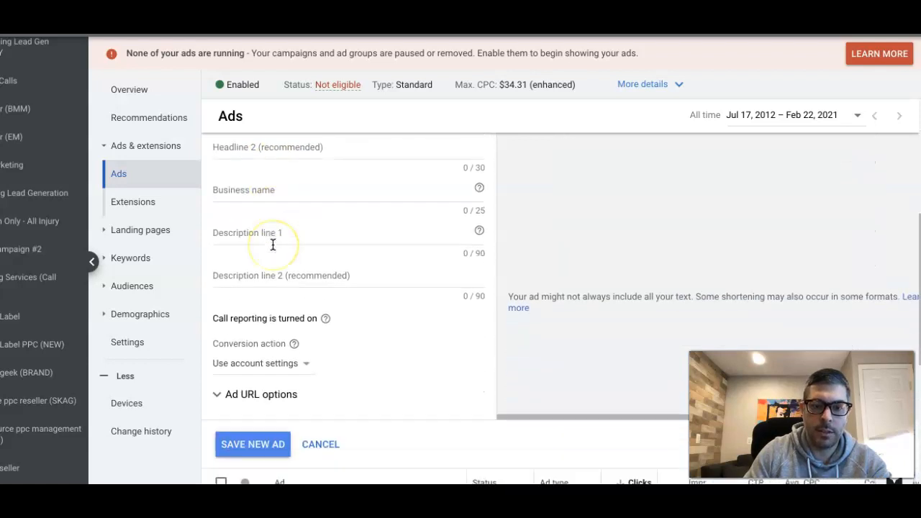
scroll("down", 3)
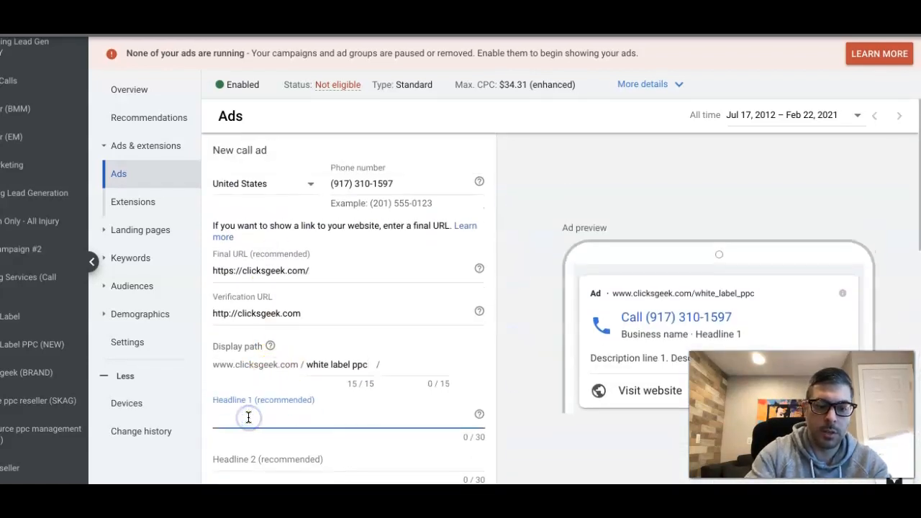
Step: Write the two headlines, including 'Google Partner Agency', and business name 'Clicks Geek'
type("White Label")
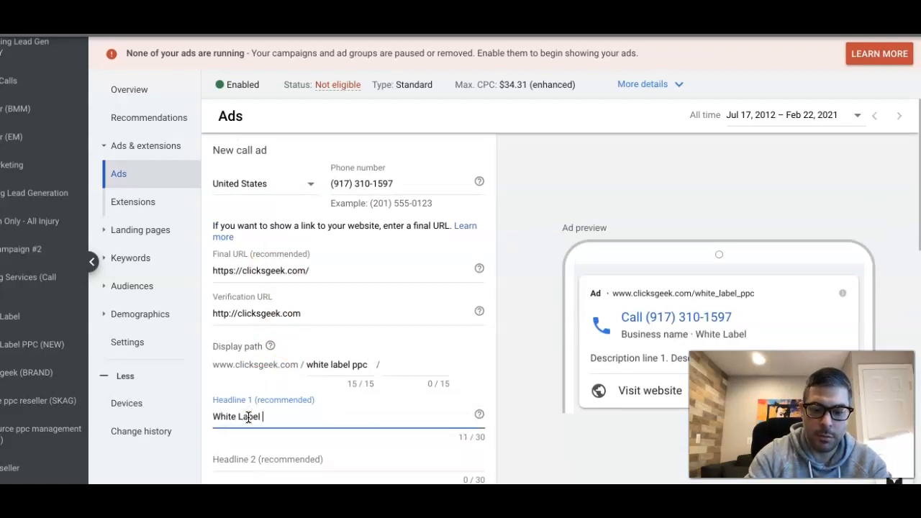
type("PPC That Works")
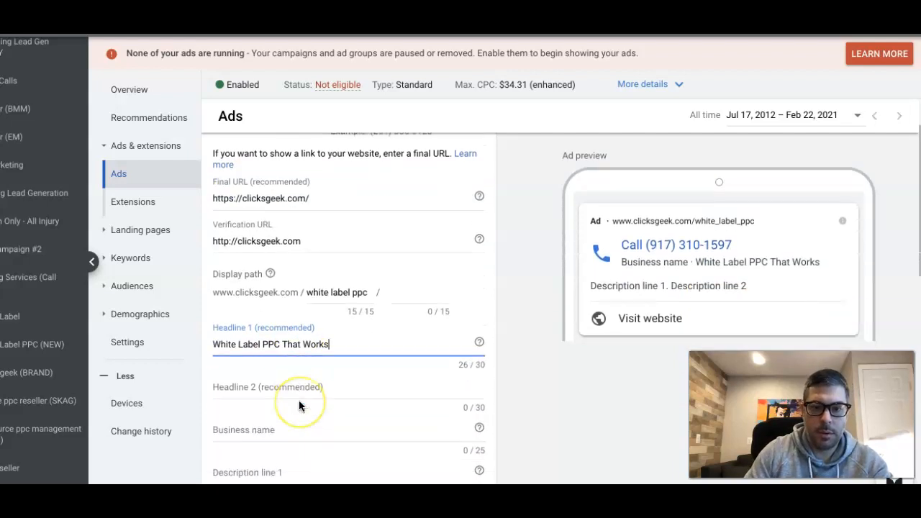
right_click(347, 272)
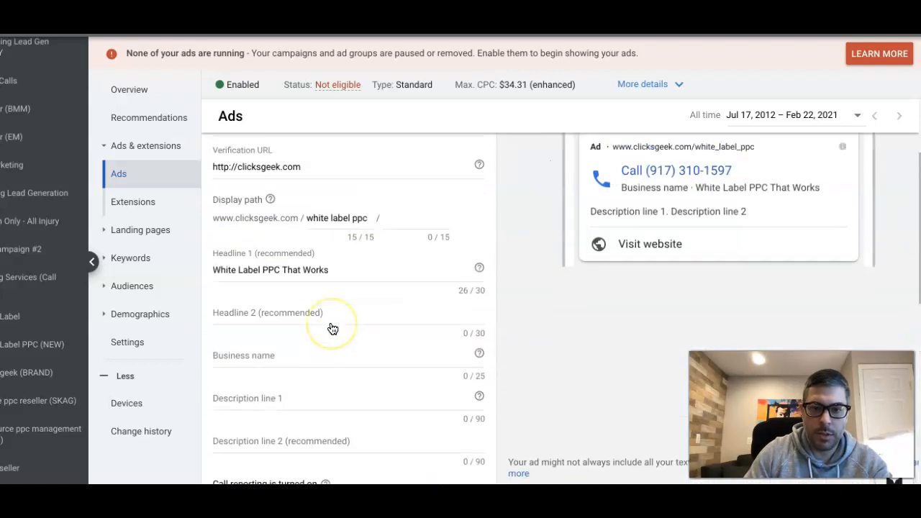
left_click(308, 332)
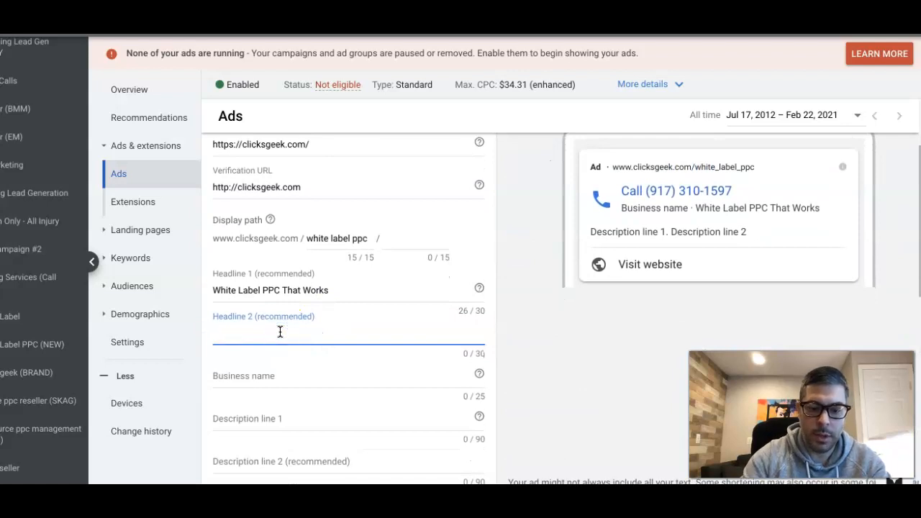
type("Google Premier Par")
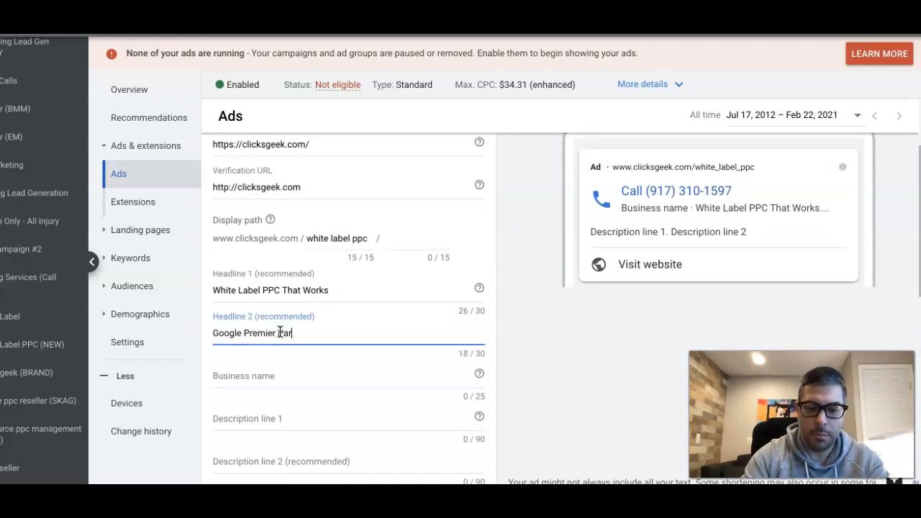
type("tner Agency")
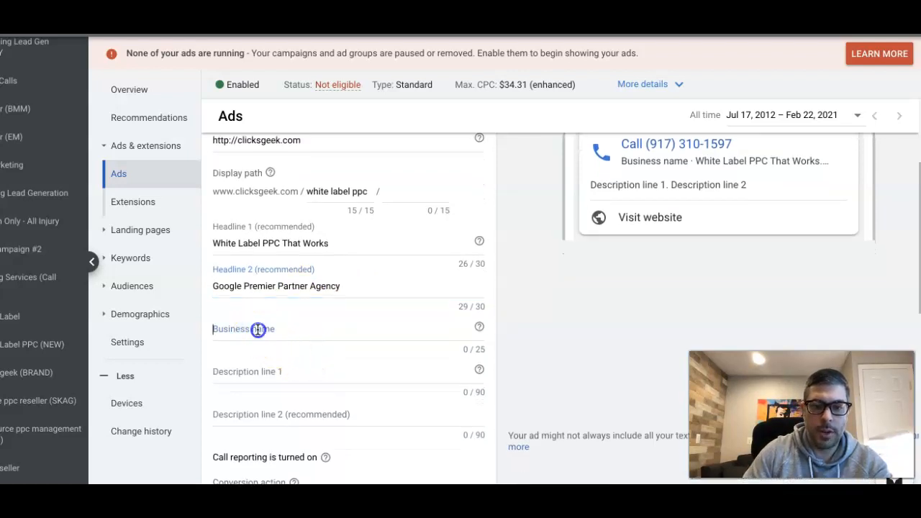
type("Clicks Geek")
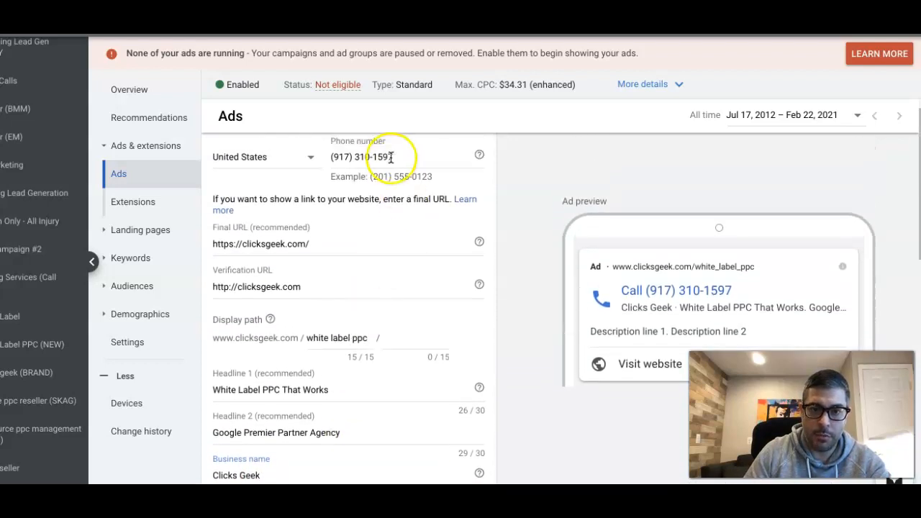
scroll("down", 3)
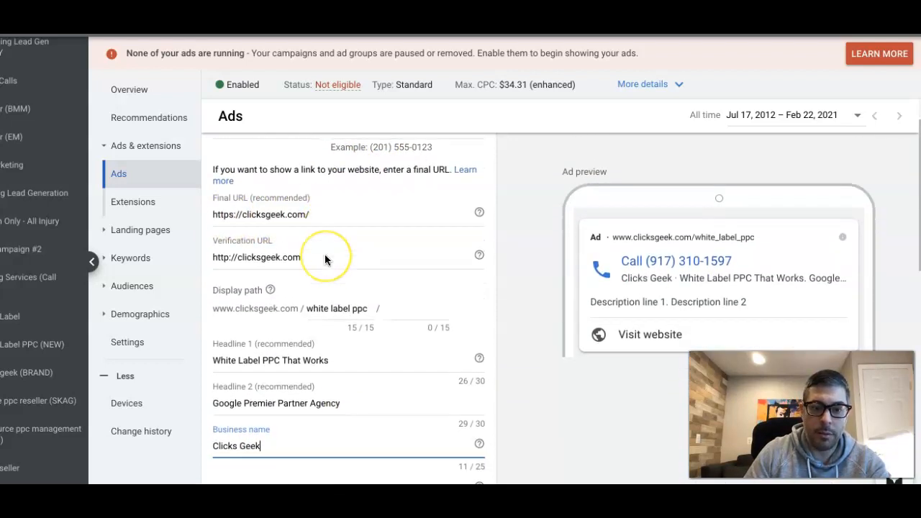
scroll("down", 3)
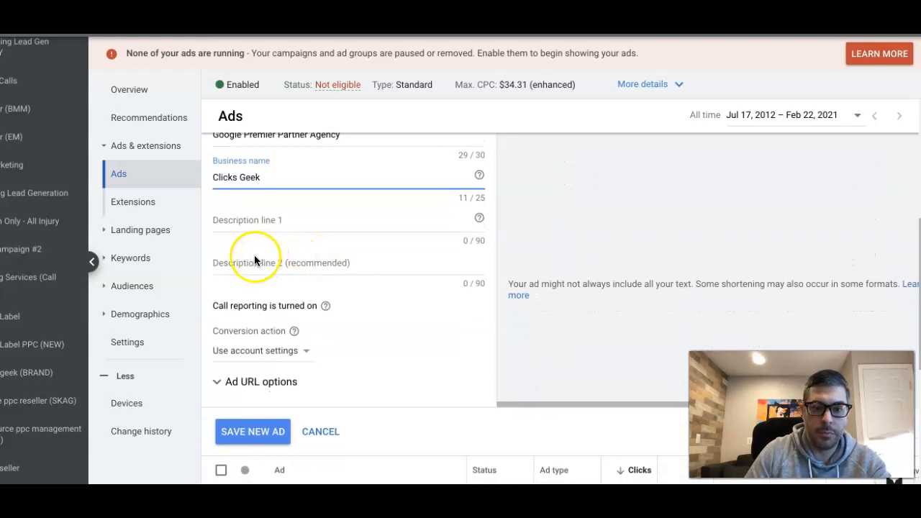
Step: Enter descriptions 'Call for white label prices.' and 'We work with any size agency.'
left_click(241, 217)
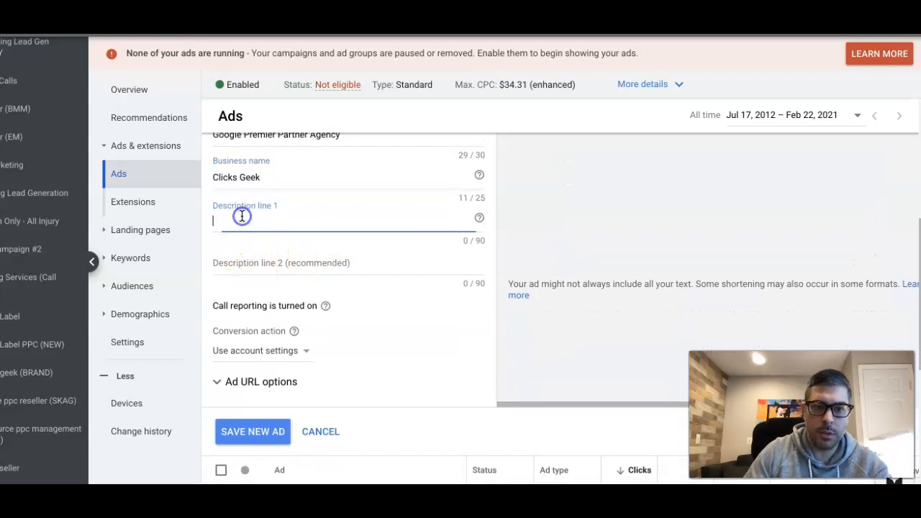
type("c")
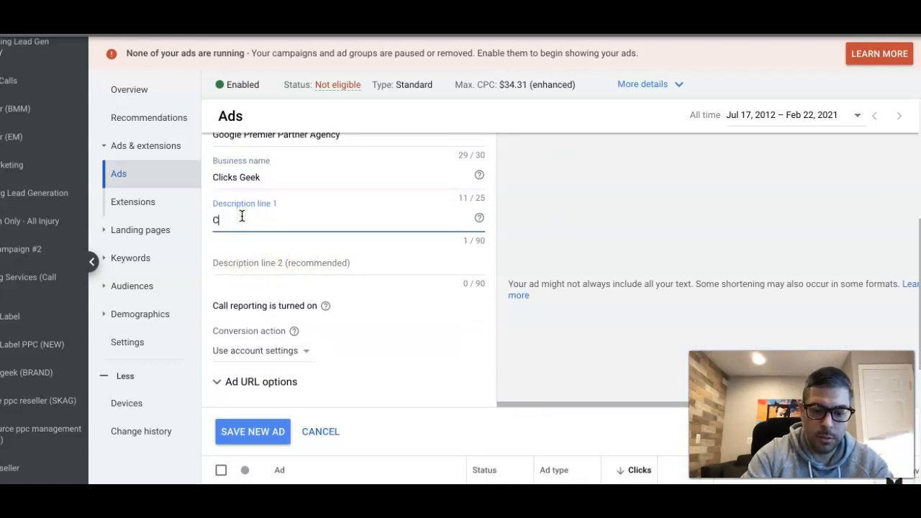
type("Call for white")
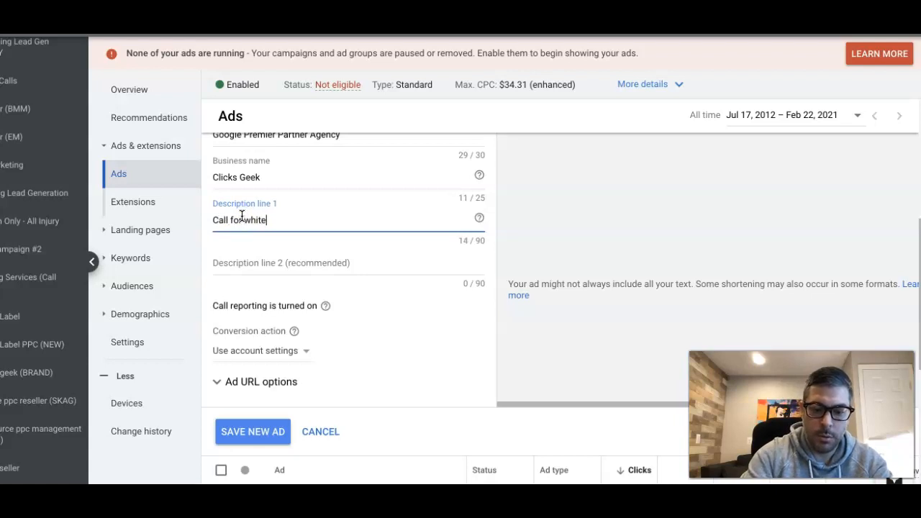
type("label prices")
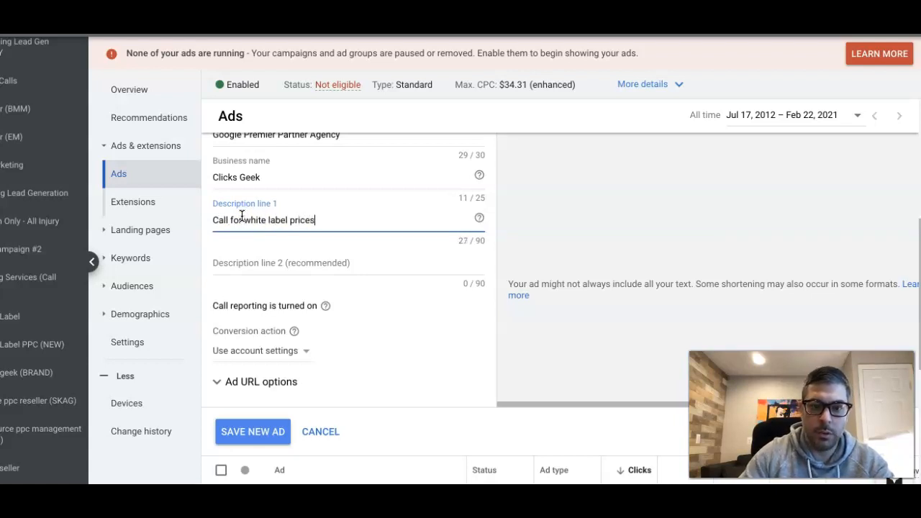
type(".")
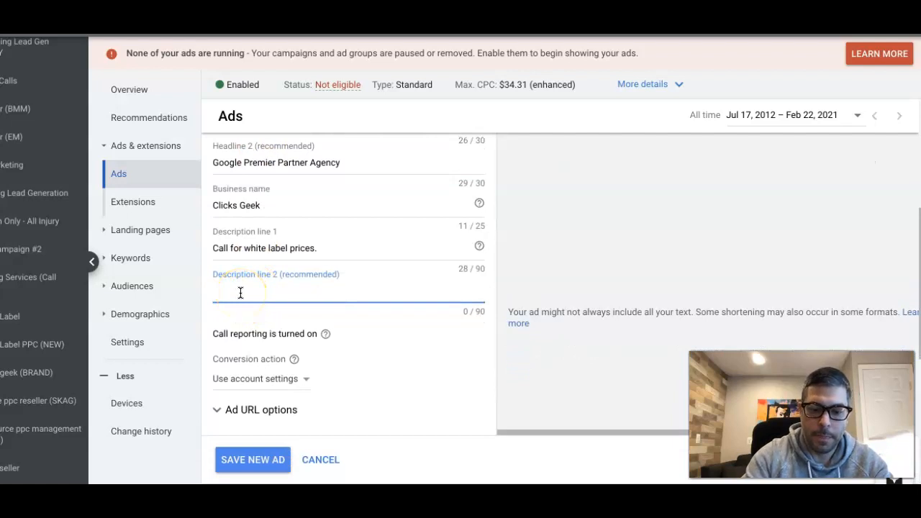
type("We wp")
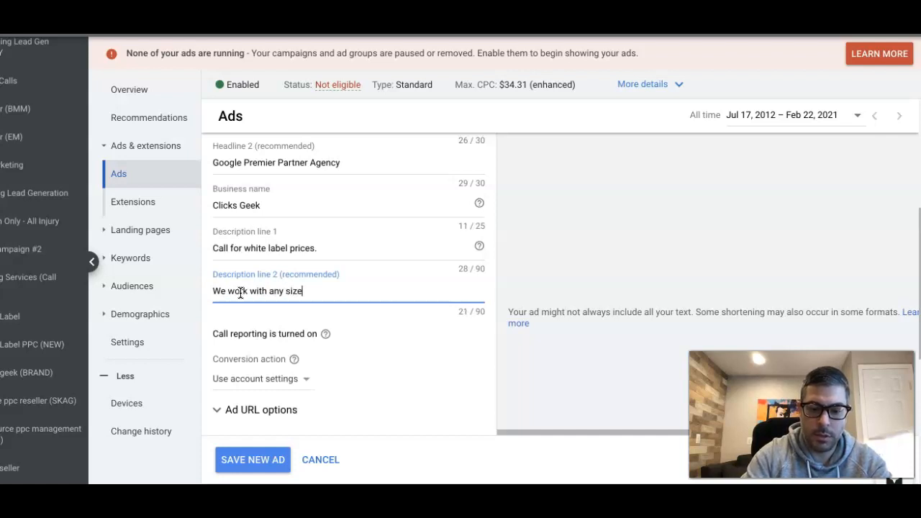
type("agency.")
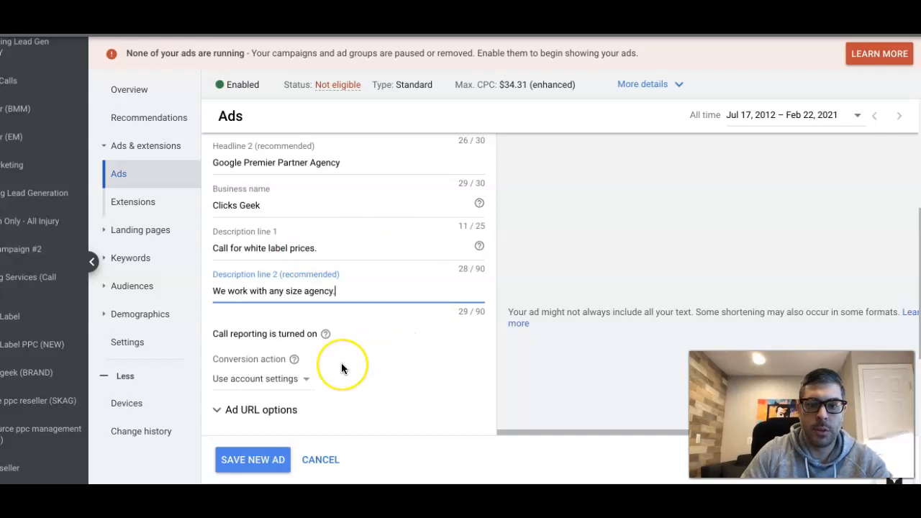
Step: Select 'call only LEAD' as the call ad's conversion action
scroll("down", 3)
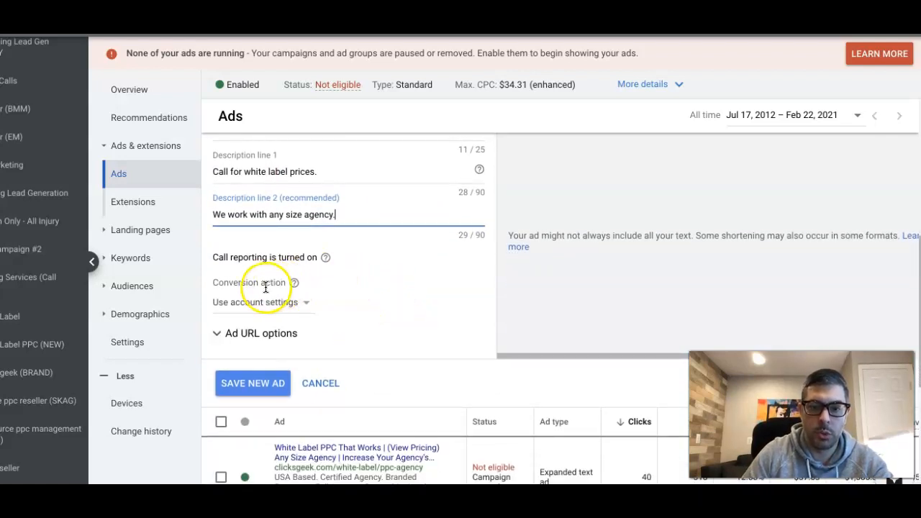
mouse_move(296, 308)
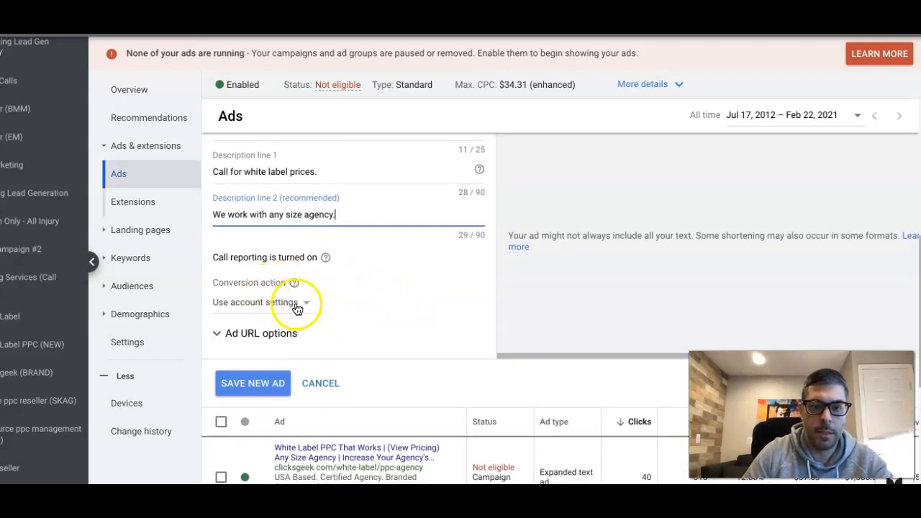
mouse_move(304, 310)
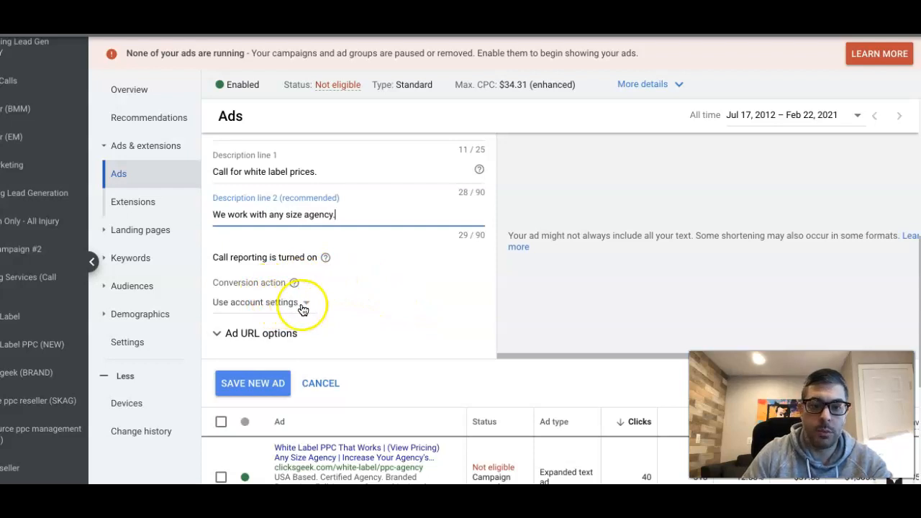
left_click(301, 303)
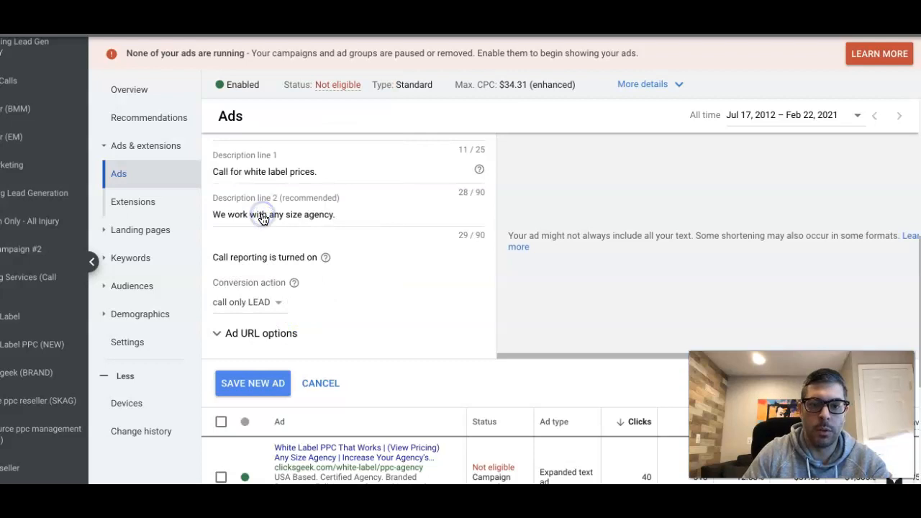
left_click(252, 382)
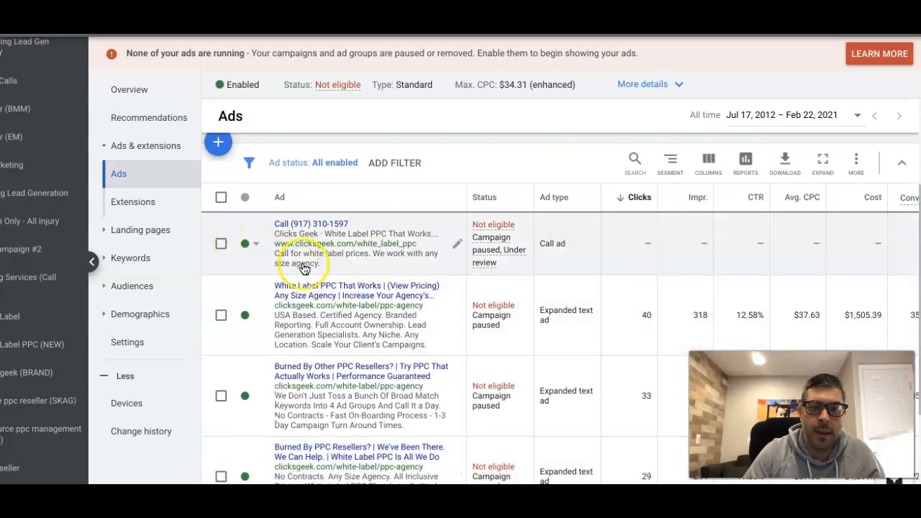
mouse_move(401, 253)
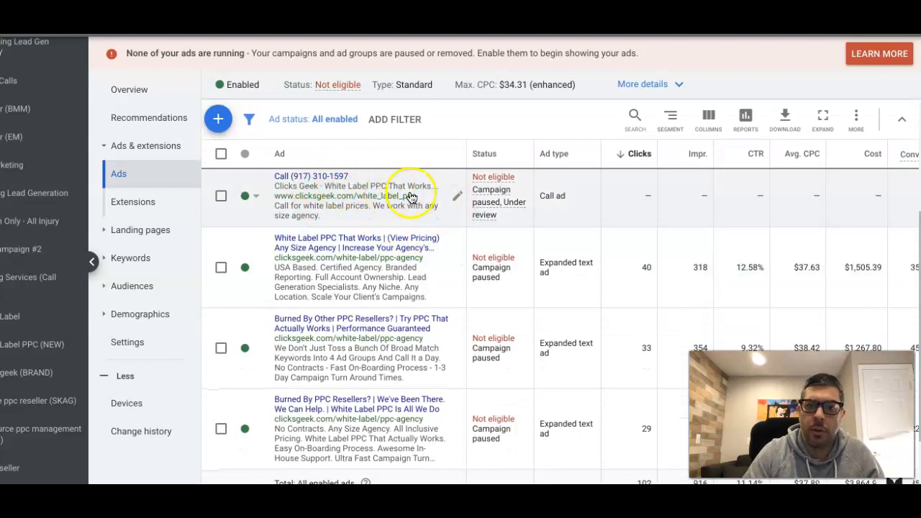
mouse_move(385, 271)
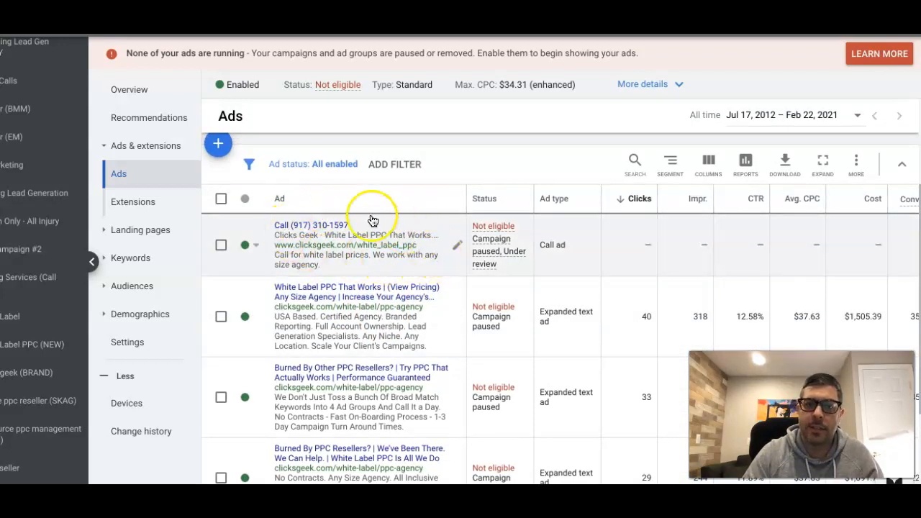
mouse_move(319, 239)
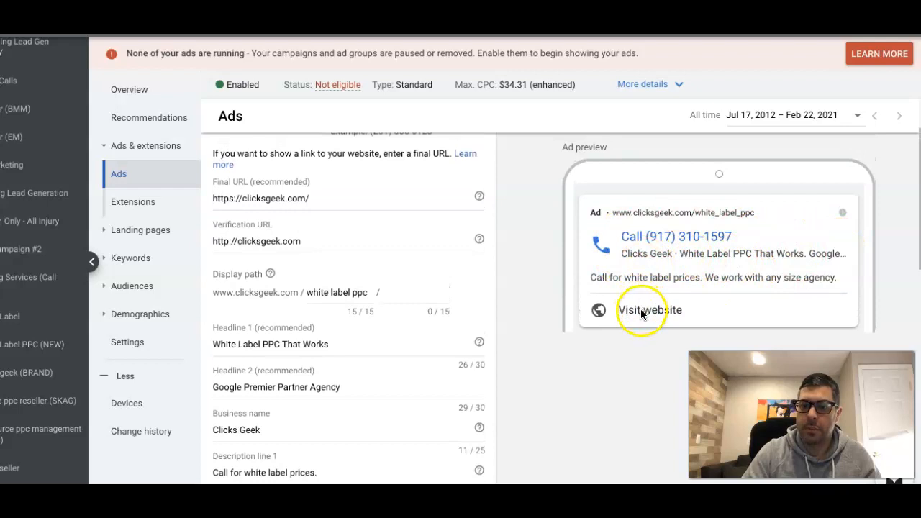
mouse_move(599, 293)
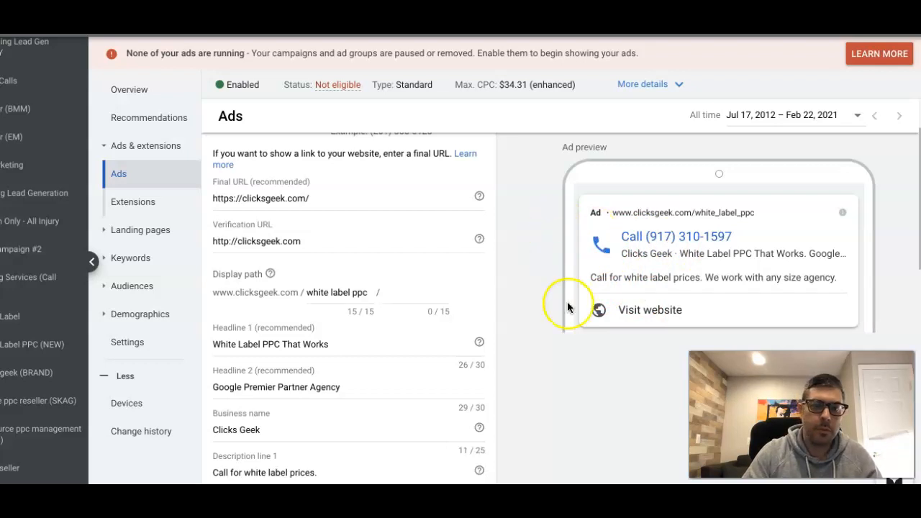
mouse_move(684, 314)
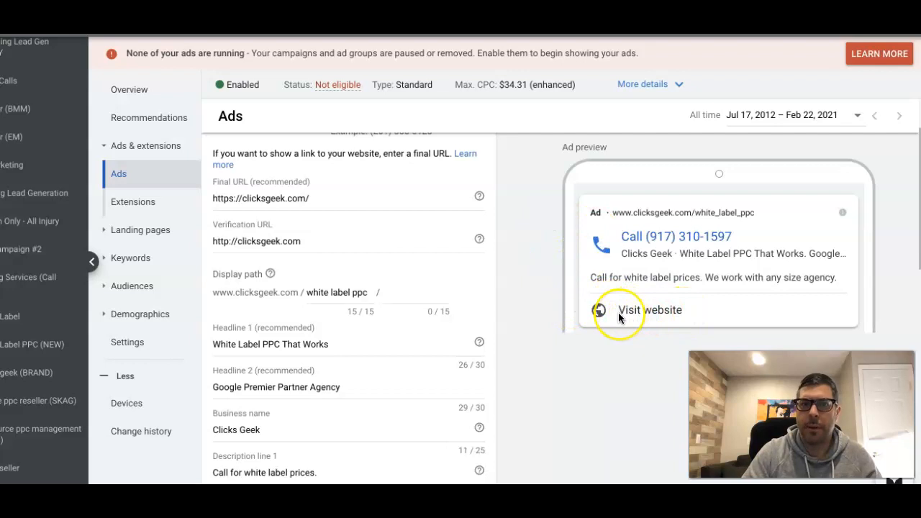
mouse_move(600, 251)
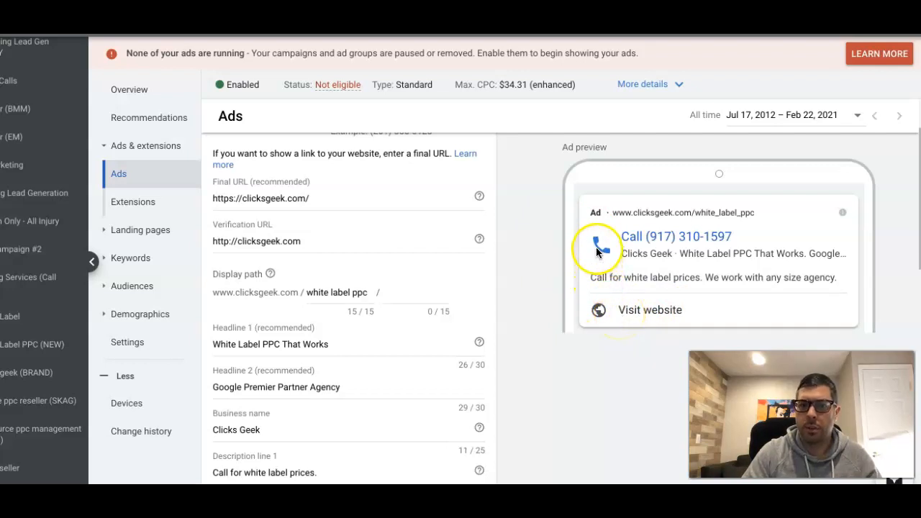
mouse_move(529, 245)
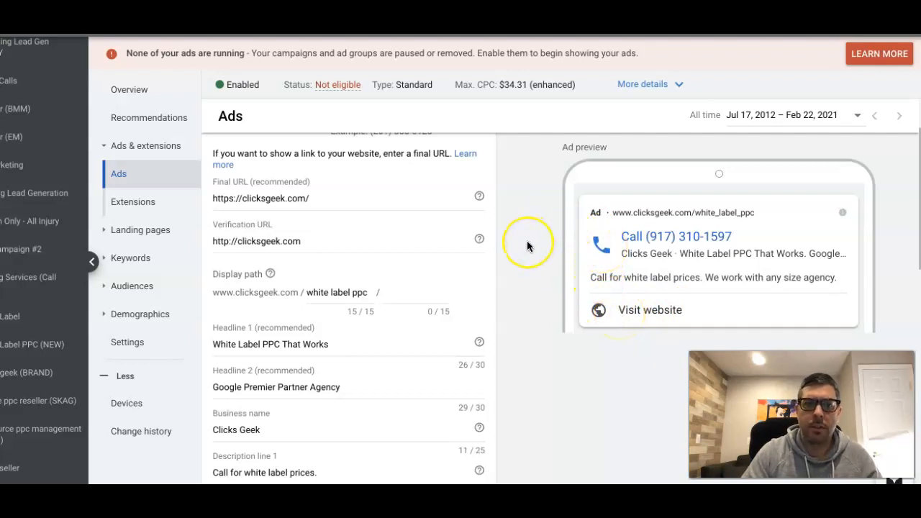
scroll("down", 3)
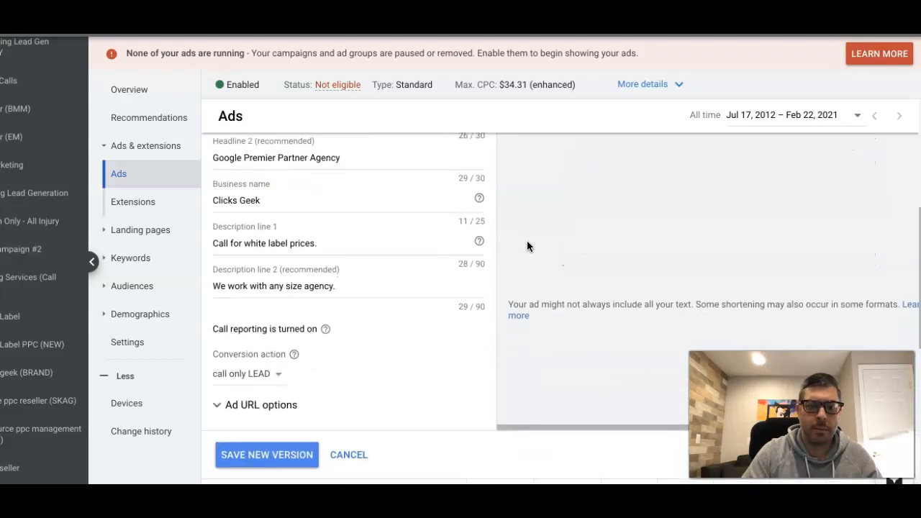
scroll("down", 3)
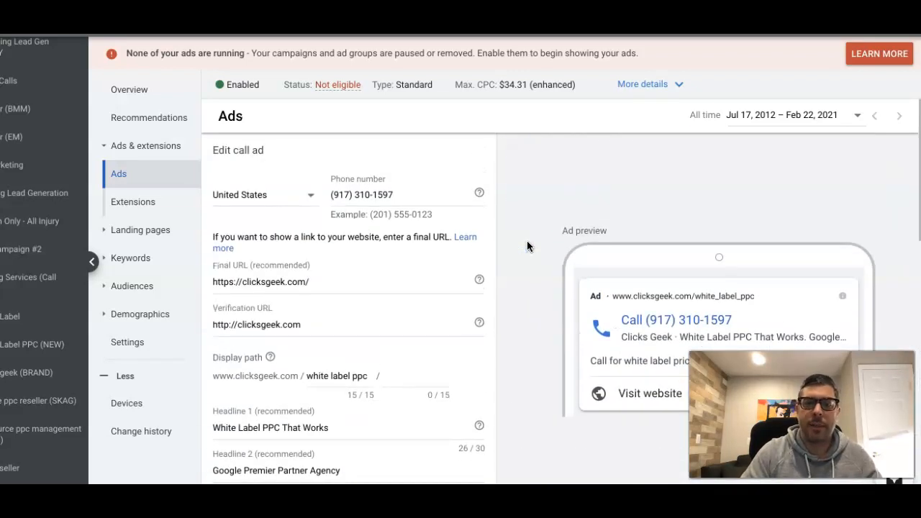
scroll("down", 3)
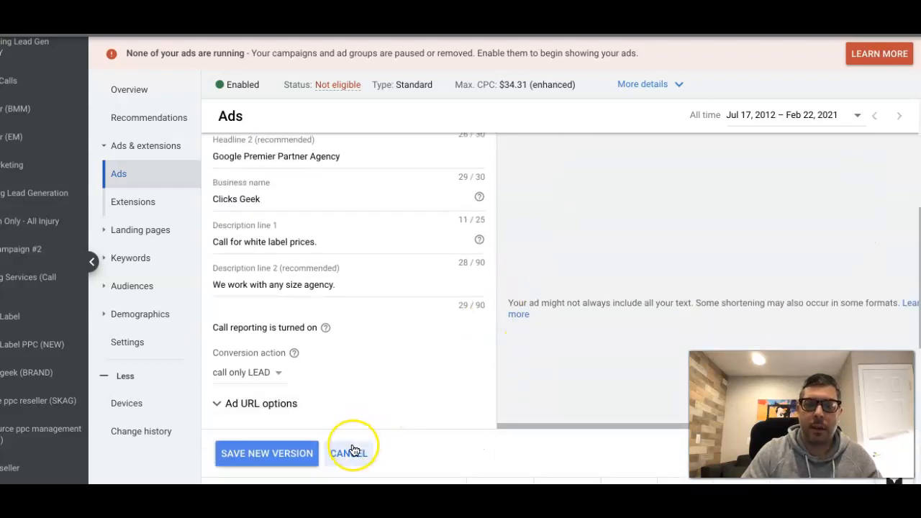
left_click(351, 453)
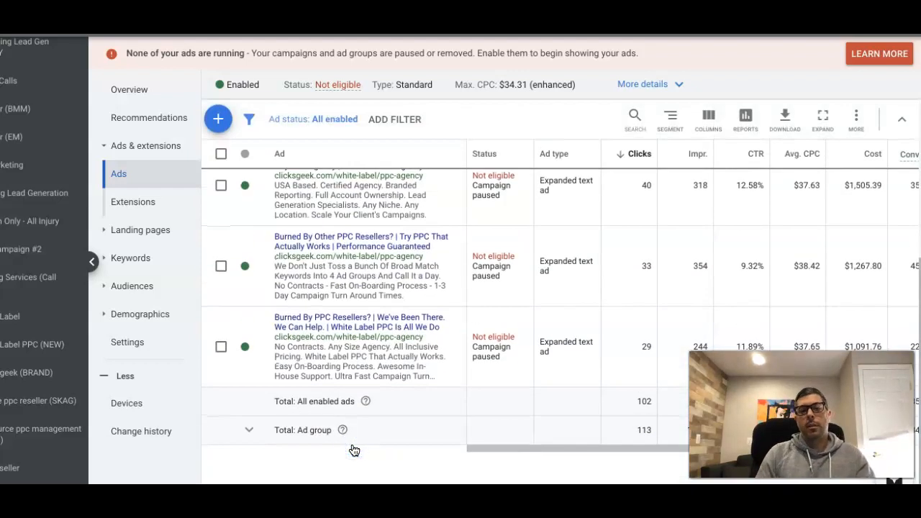